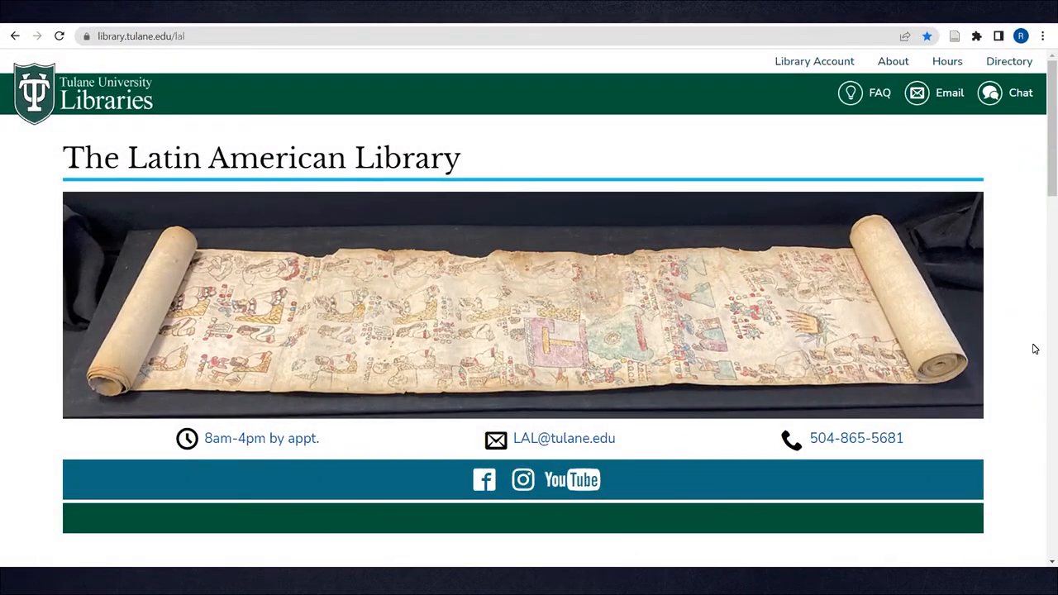
Step: Scroll the Latin American Library page and open 'How to Search the LAL Collections' under Research Support
scroll("down", 3)
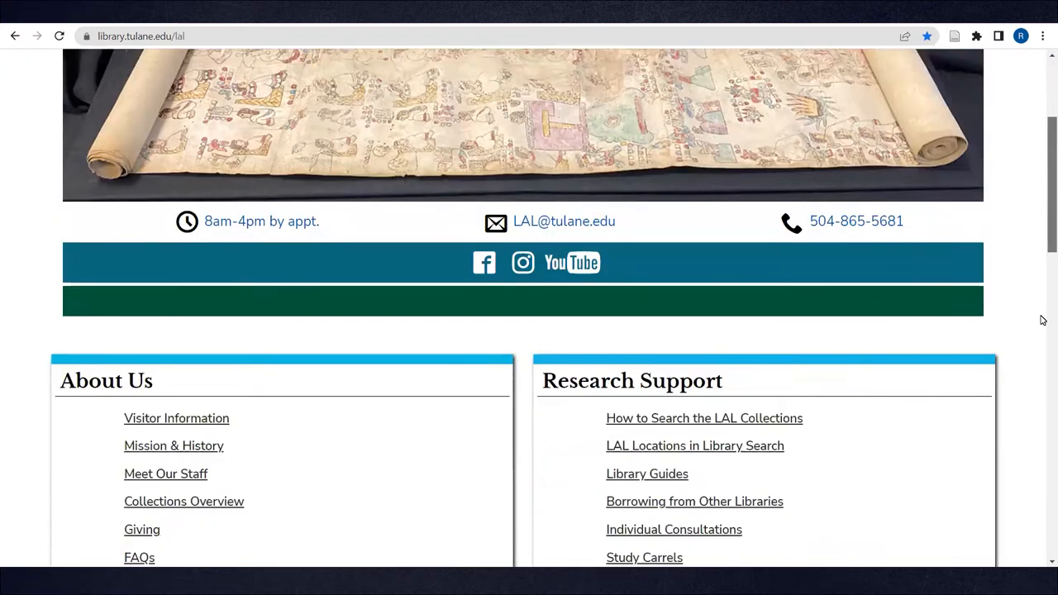
scroll("down", 3)
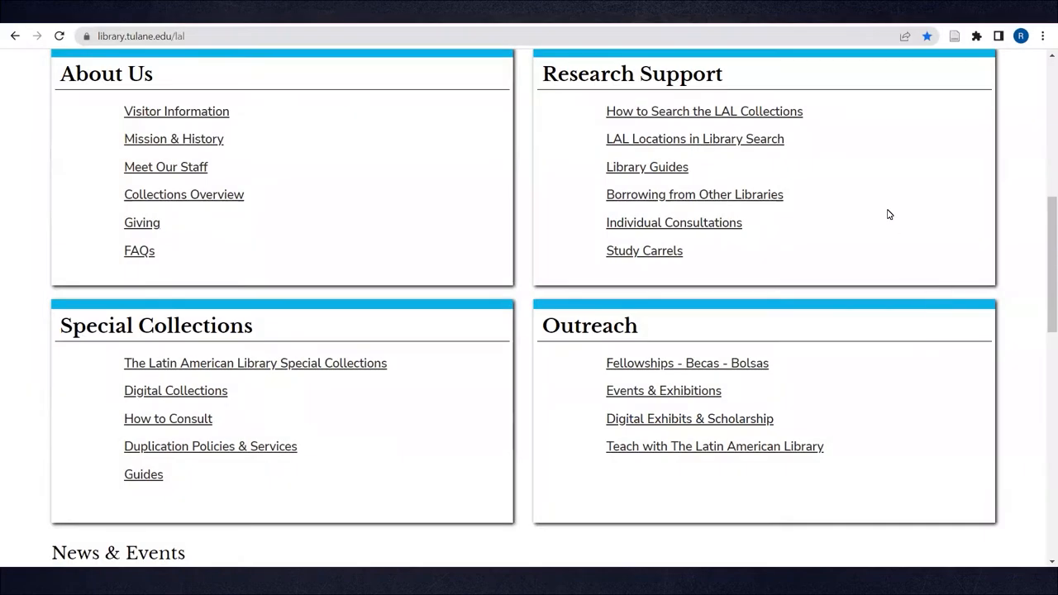
left_click(703, 110)
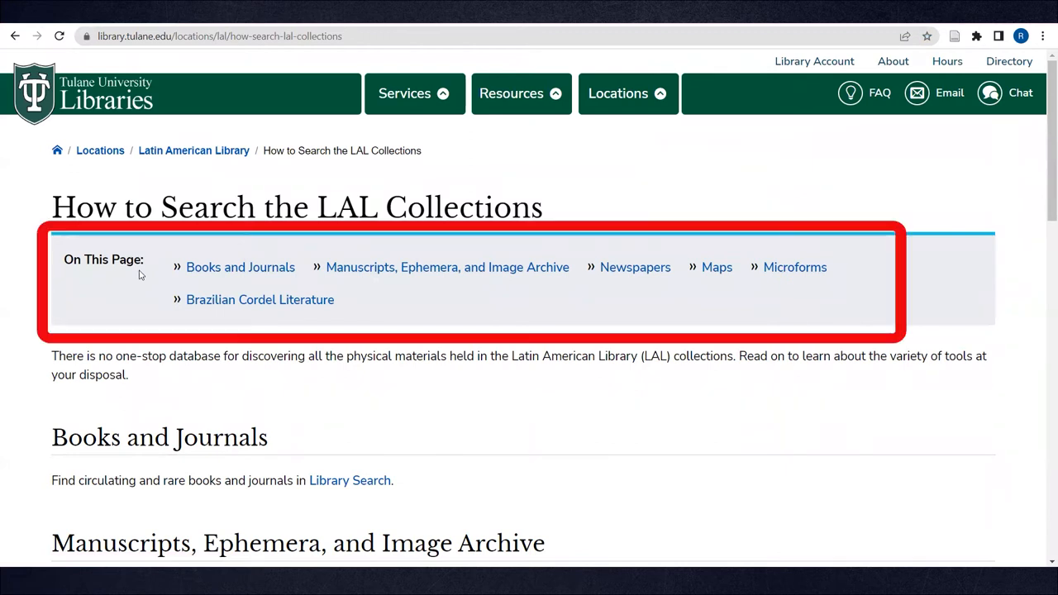
mouse_move(556, 287)
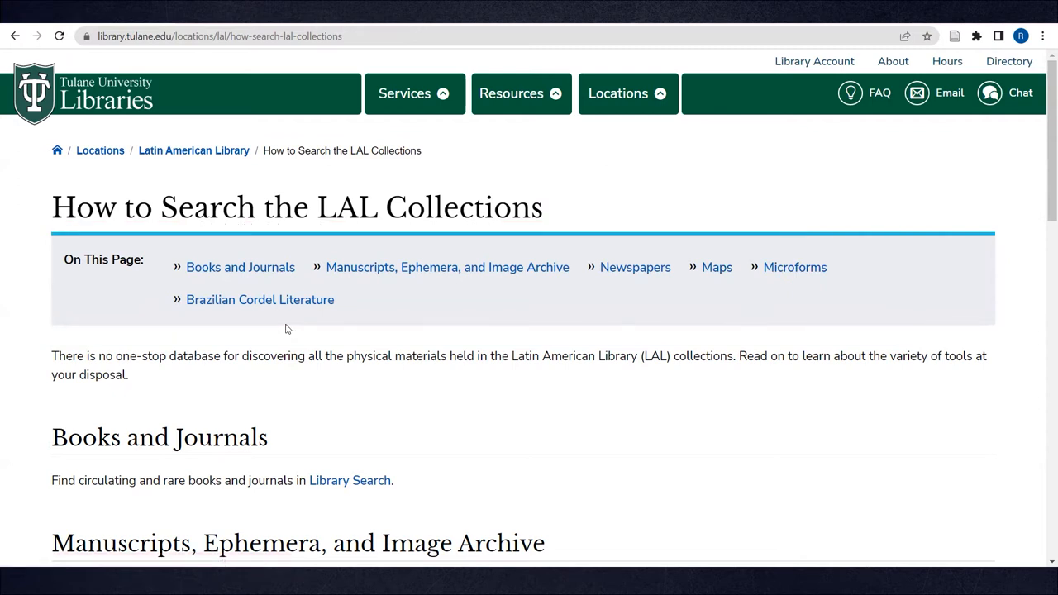
Step: Jump to the guide's Books and Journals section from the On This Page list
left_click(239, 267)
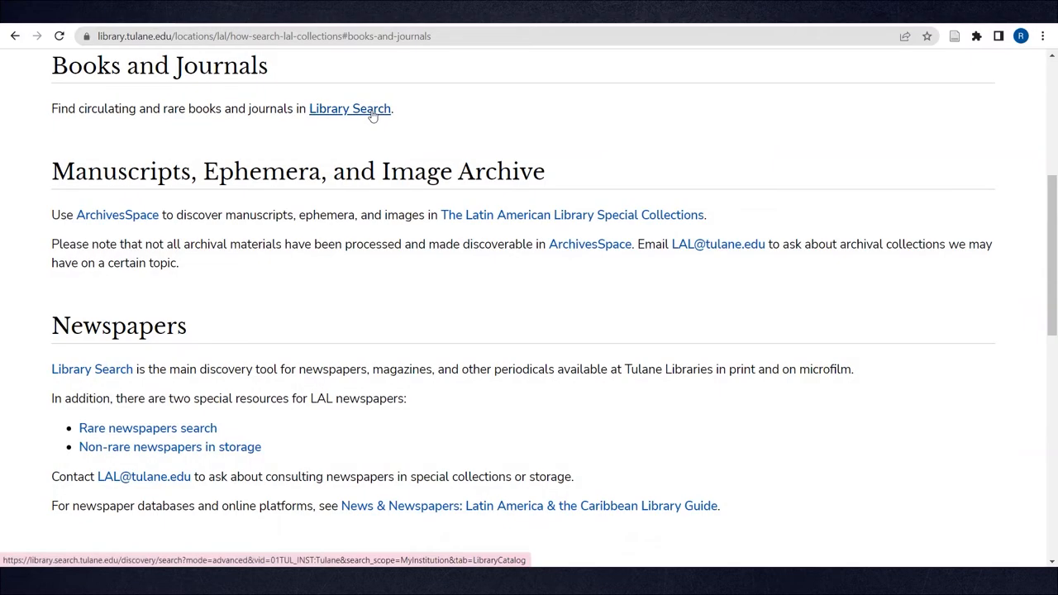
Step: In Library Search advanced search, enter architecture OR arquitectura plus guatemala
left_click(349, 108)
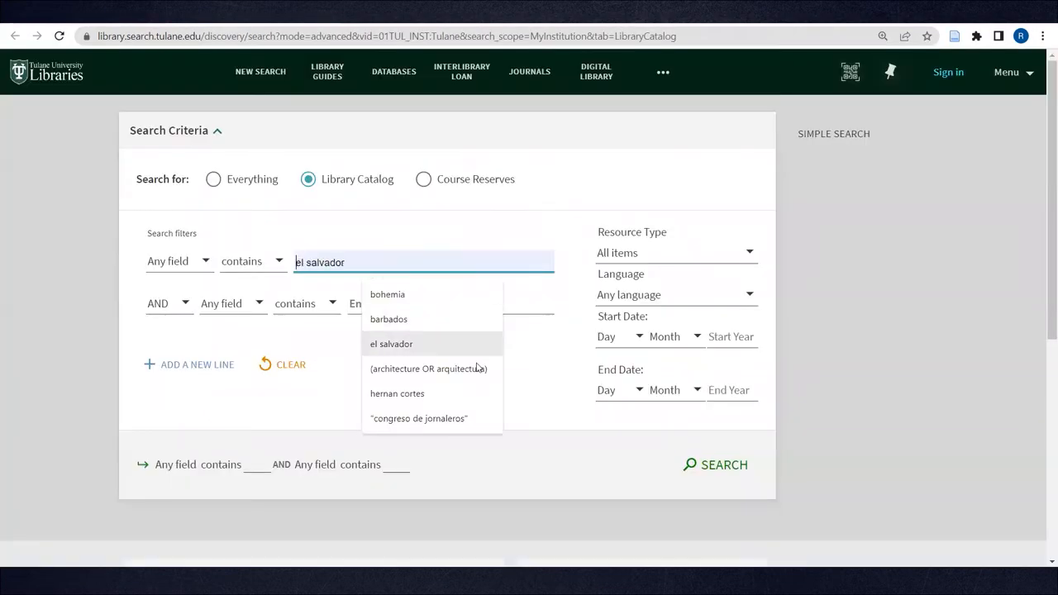
left_click(428, 368)
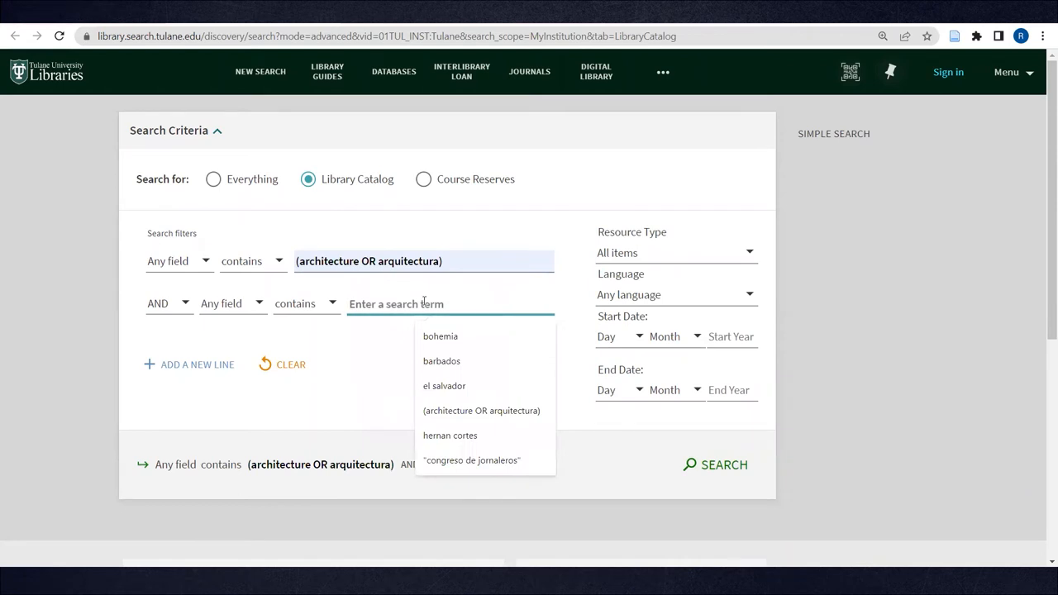
type("guatemala")
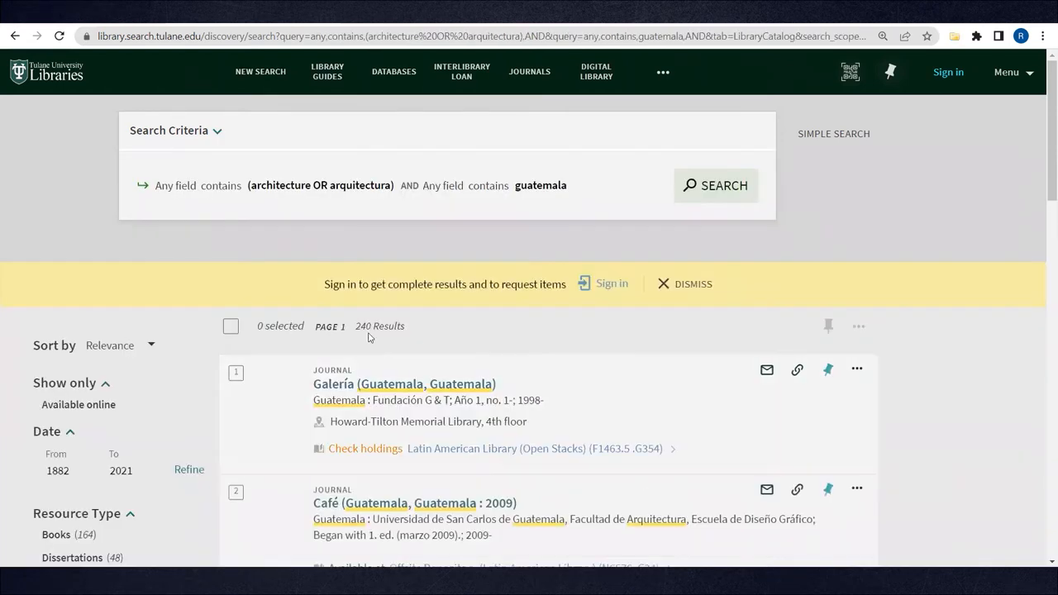
Step: Scroll the 240 results and expand the Location facet with Show More
scroll("down", 3)
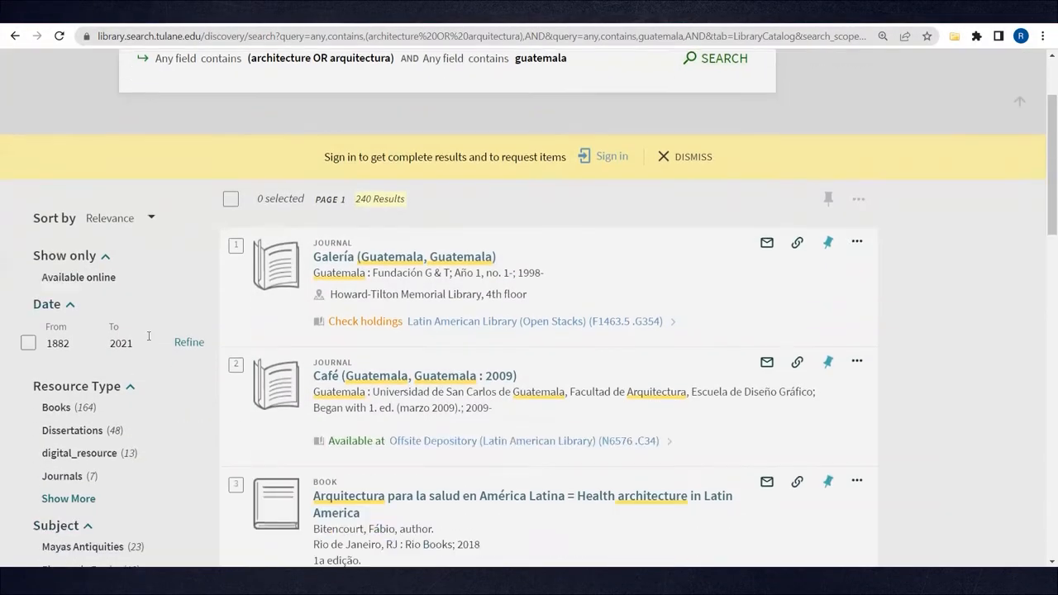
scroll("down", 3)
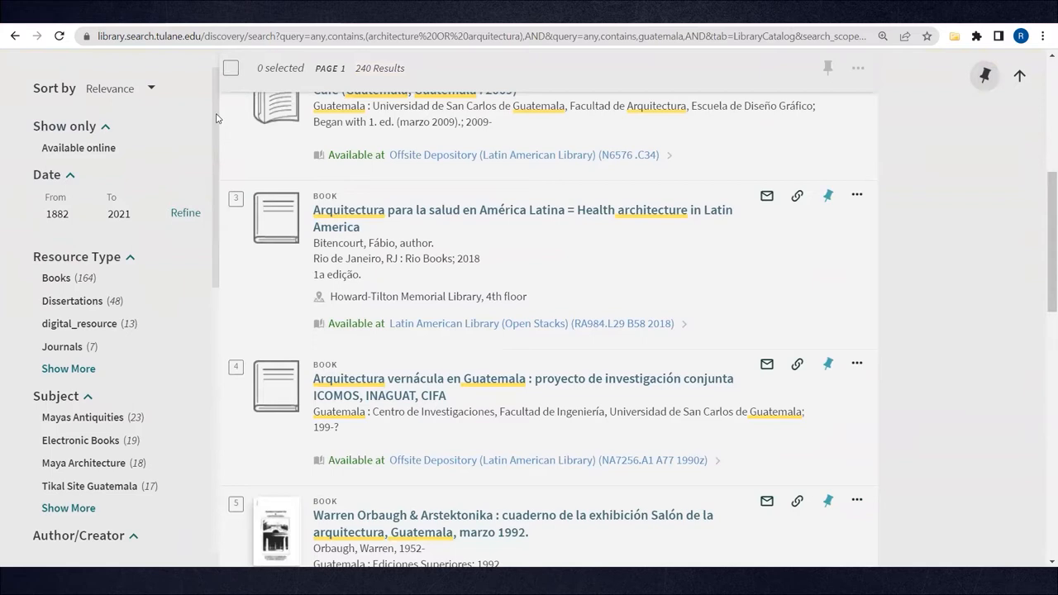
scroll("down", 3)
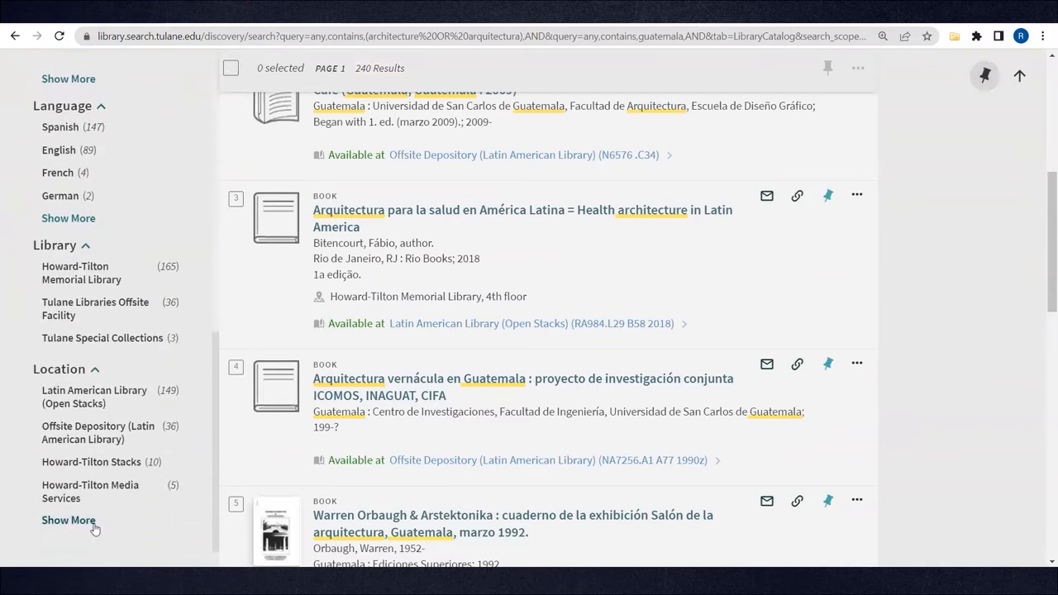
left_click(68, 520)
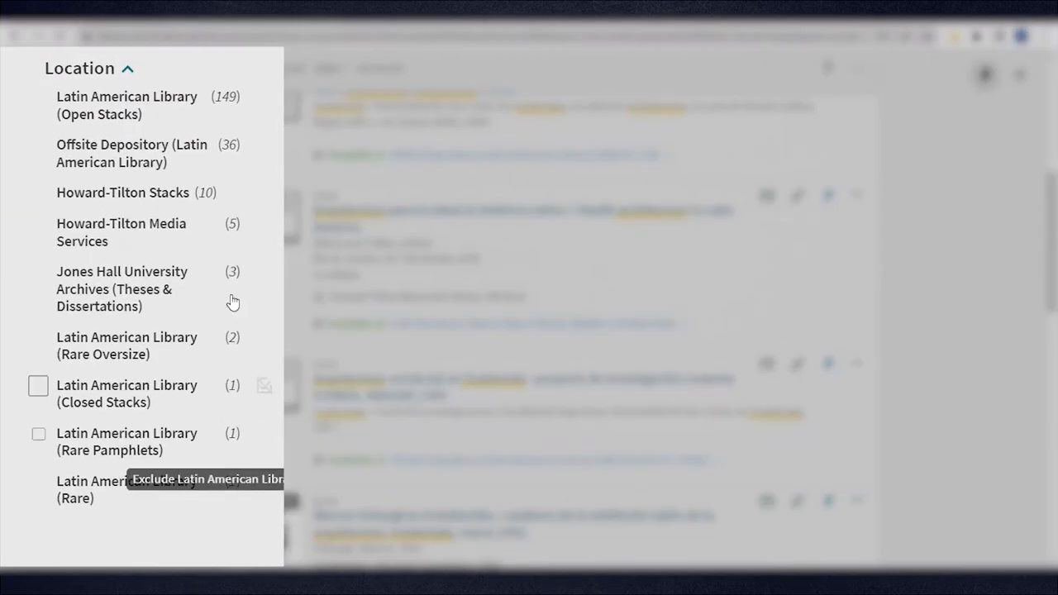
mouse_move(165, 105)
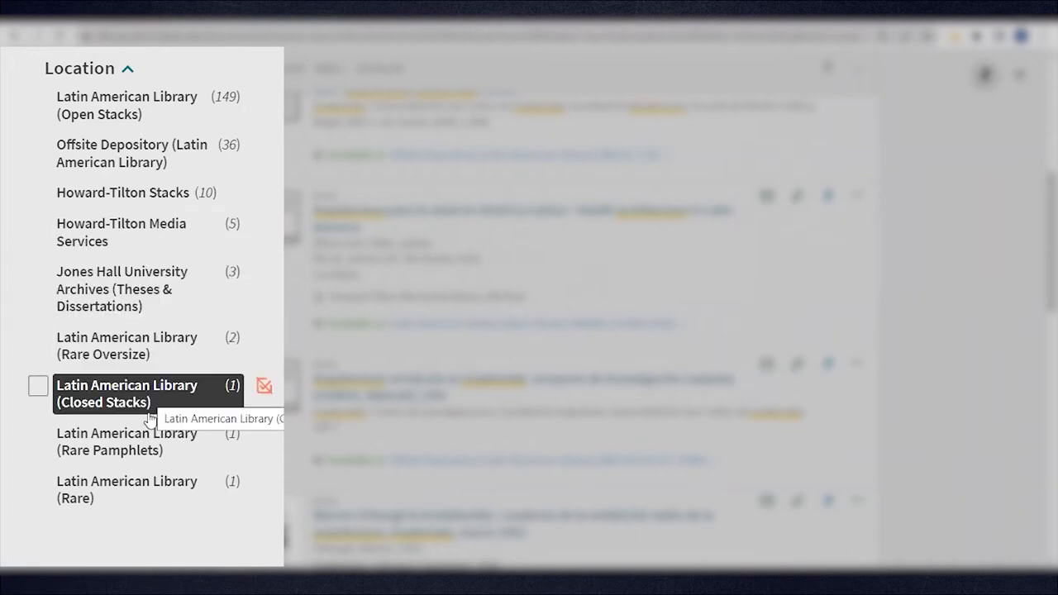
mouse_move(120, 493)
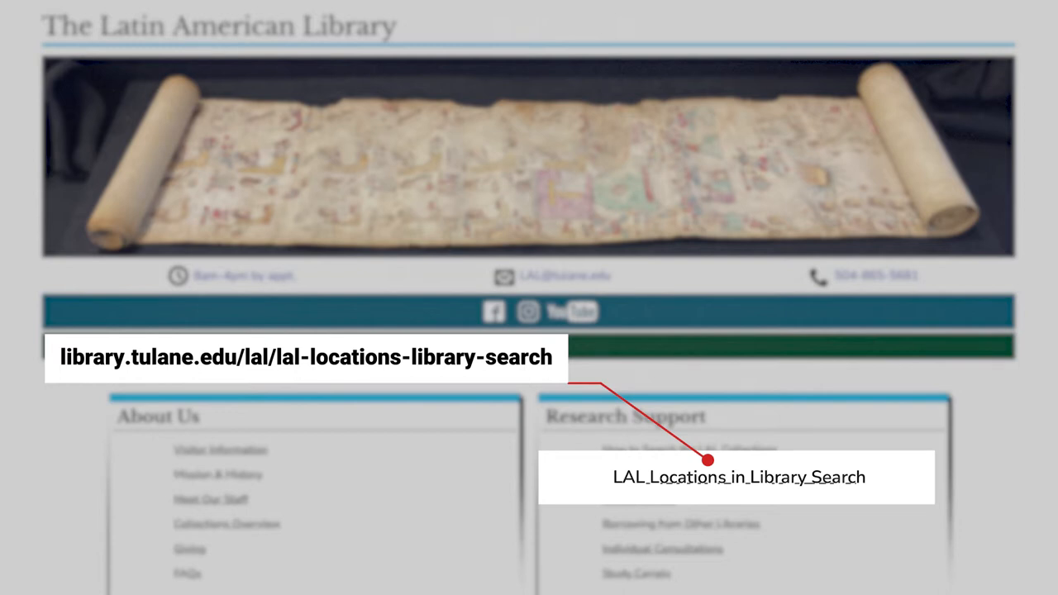
Step: Return to the LAL collections search guide, showing its Books, Manuscripts and Newspapers sections
left_click(737, 476)
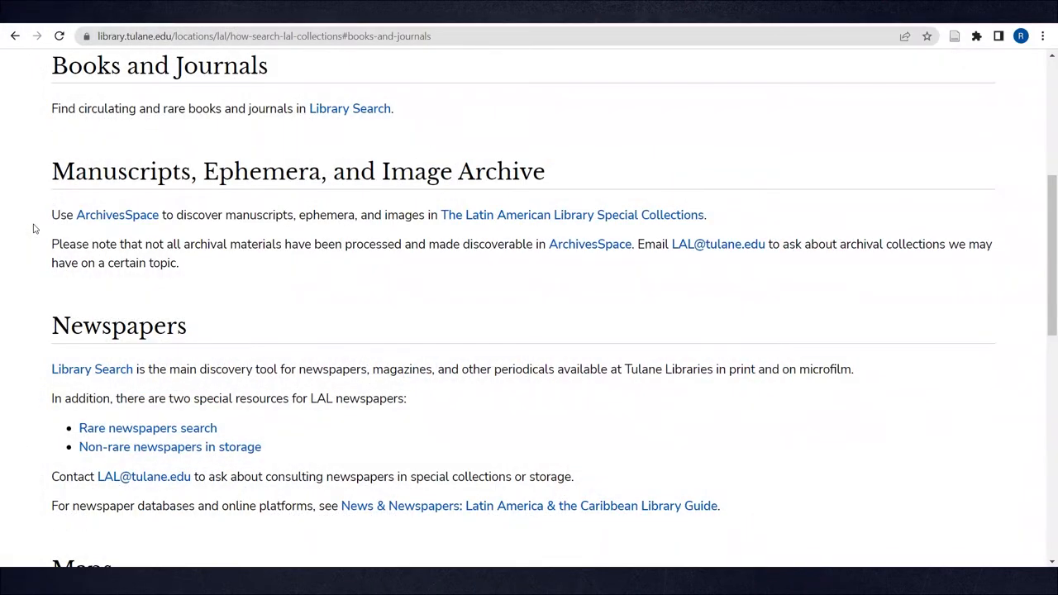
mouse_move(51, 190)
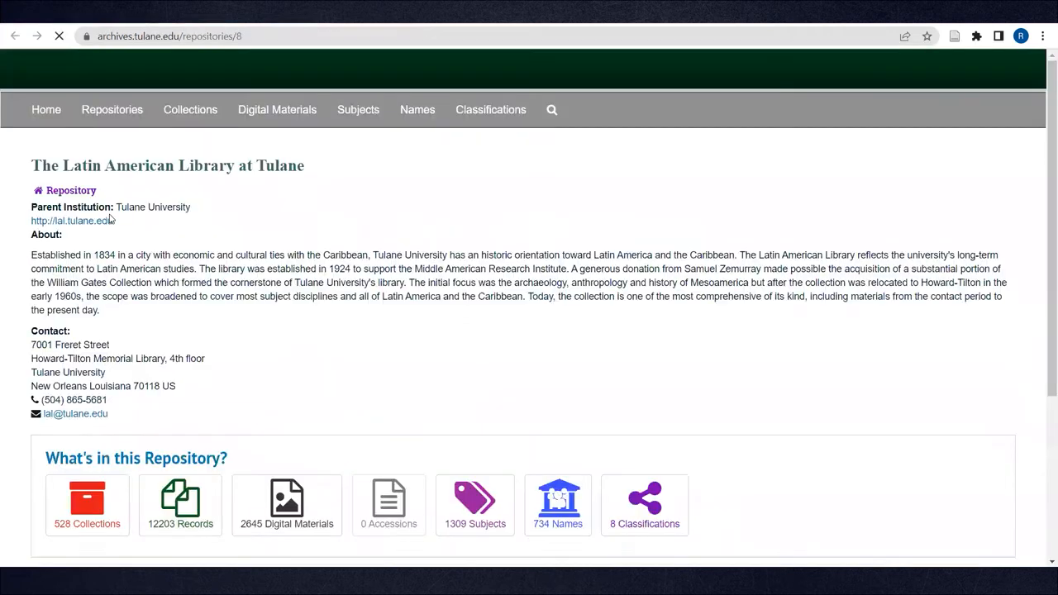
Step: Search the Latin American Library repository for belize and open the Belize Printed Ephemera Collection
scroll("down", 3)
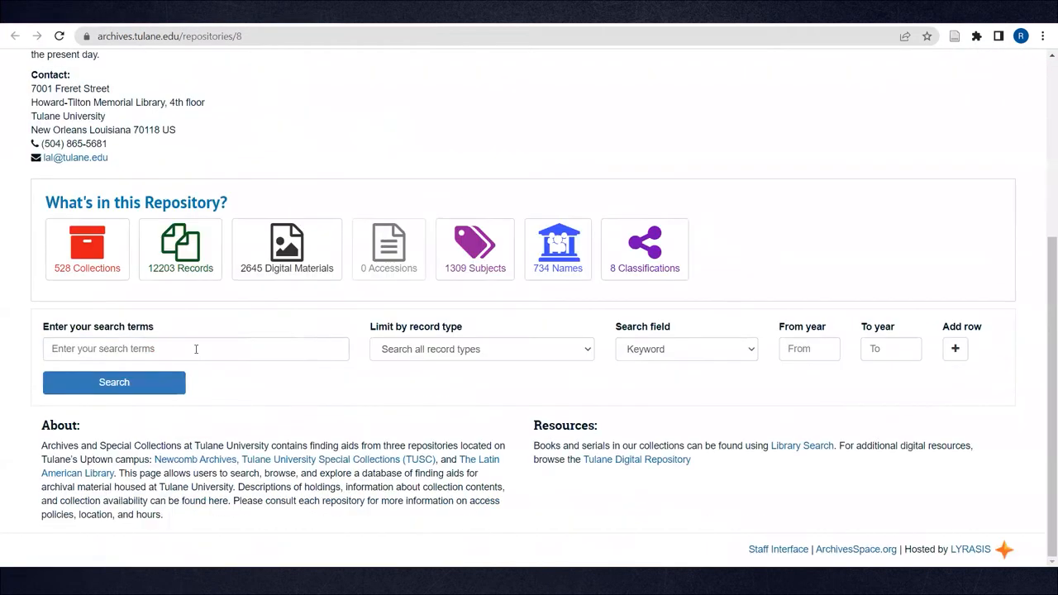
type("belize")
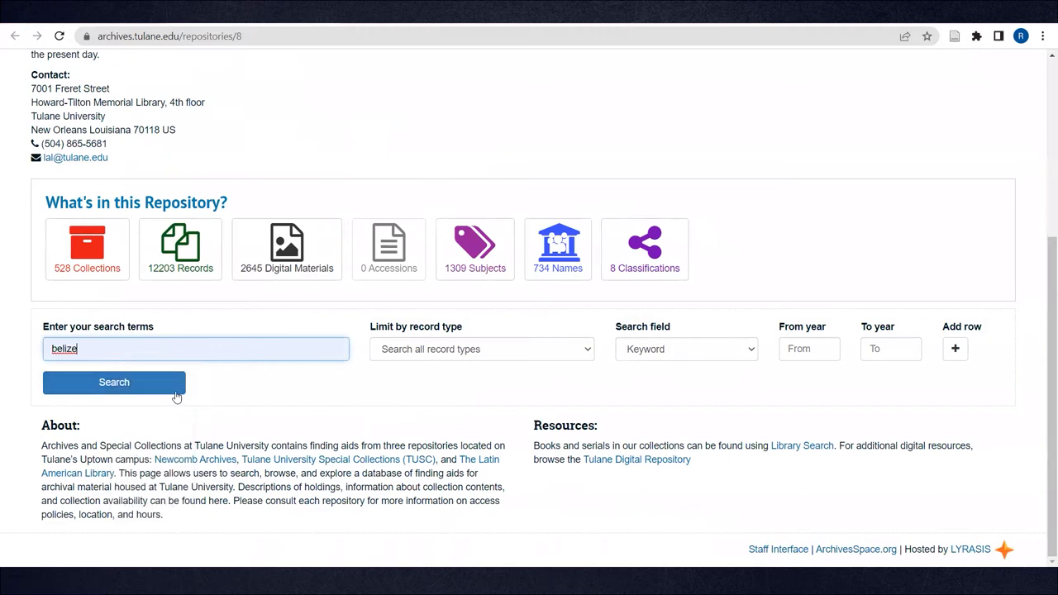
left_click(114, 382)
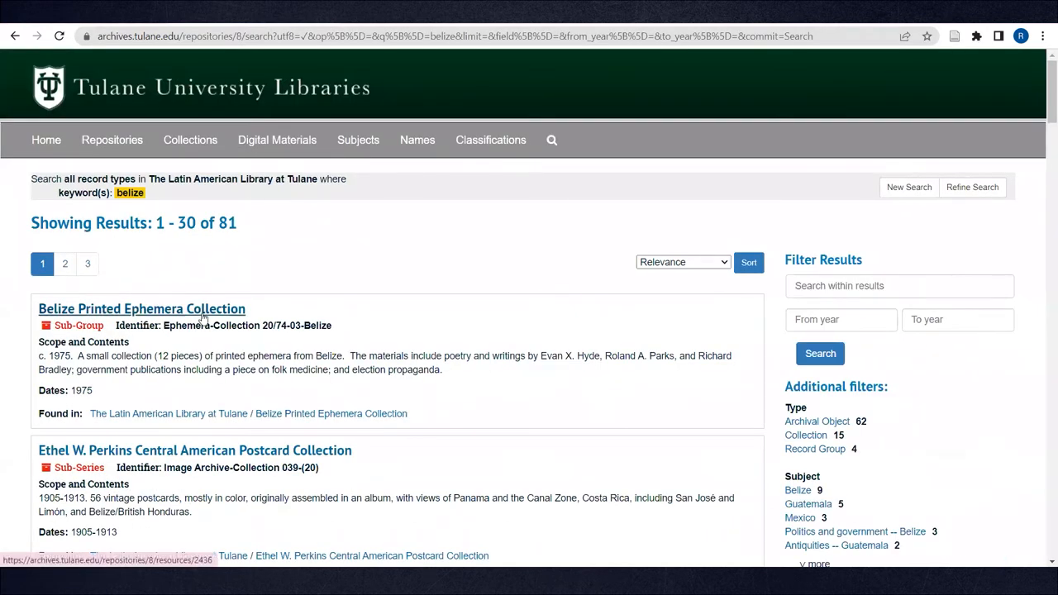
left_click(142, 309)
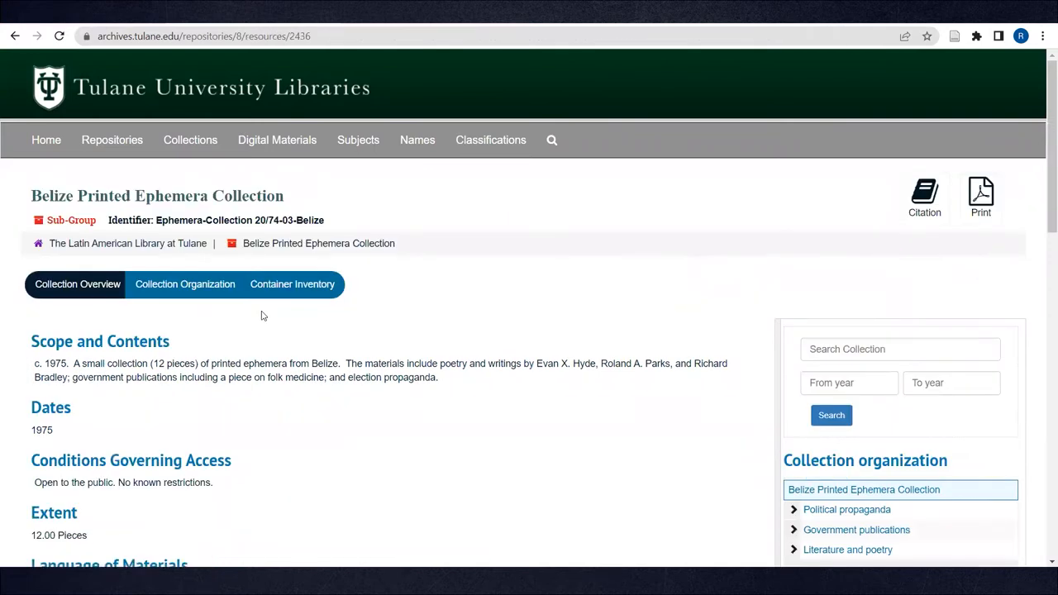
scroll("down", 3)
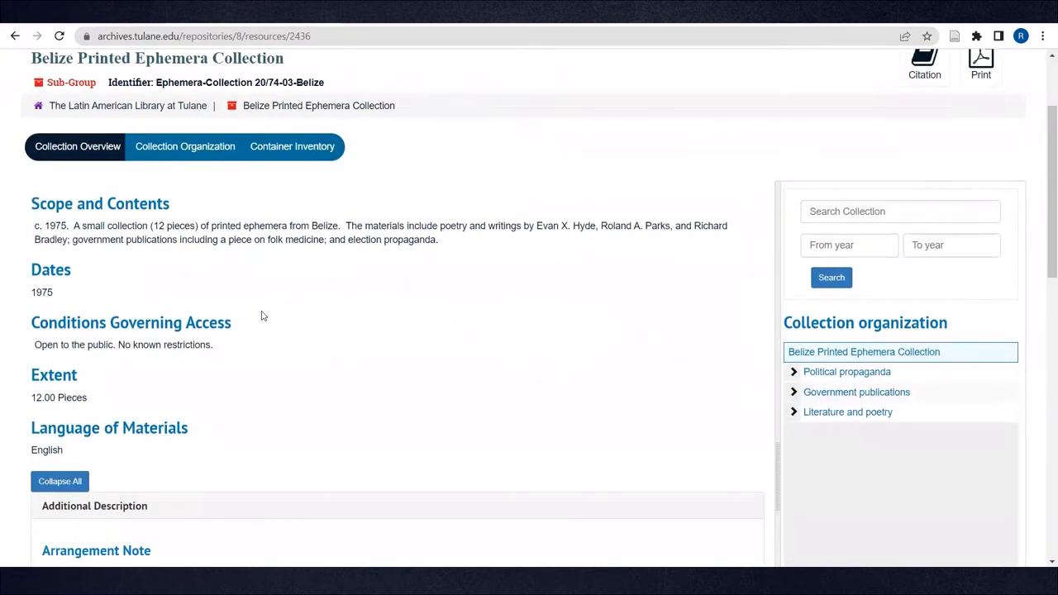
scroll("down", 3)
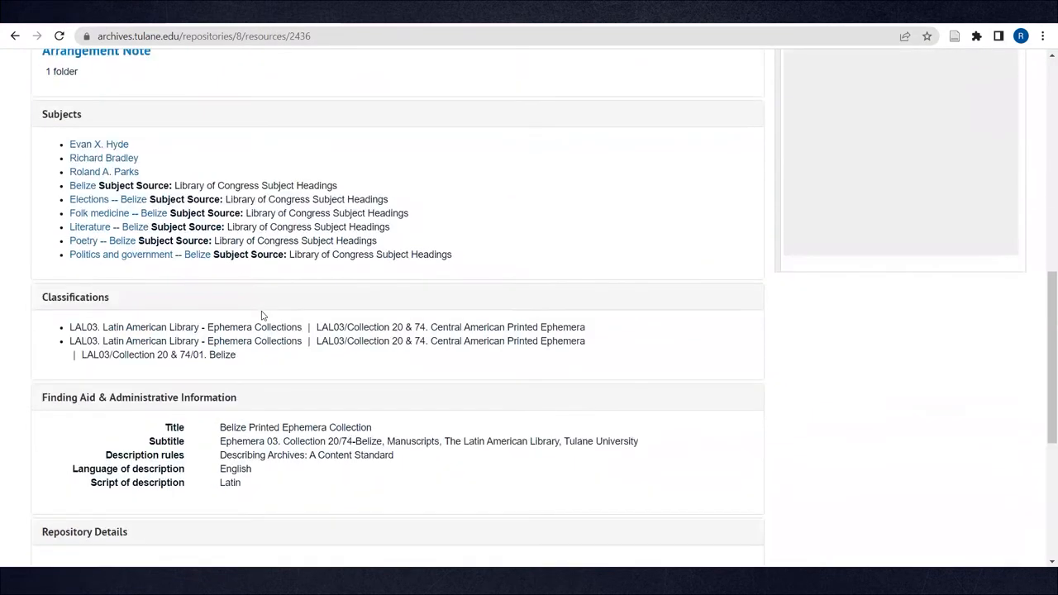
scroll("down", 3)
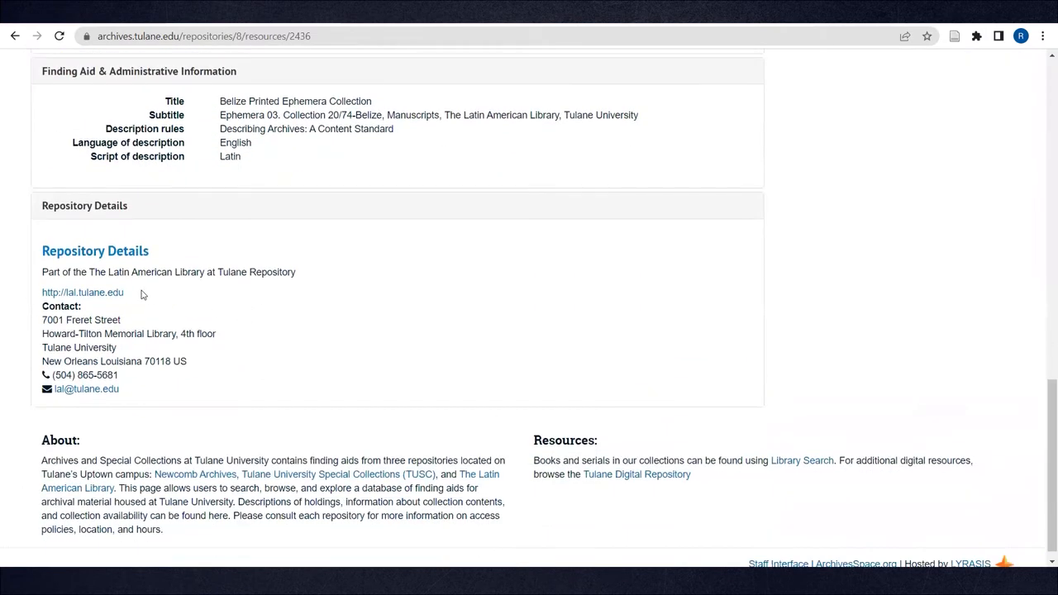
double_click(86, 388)
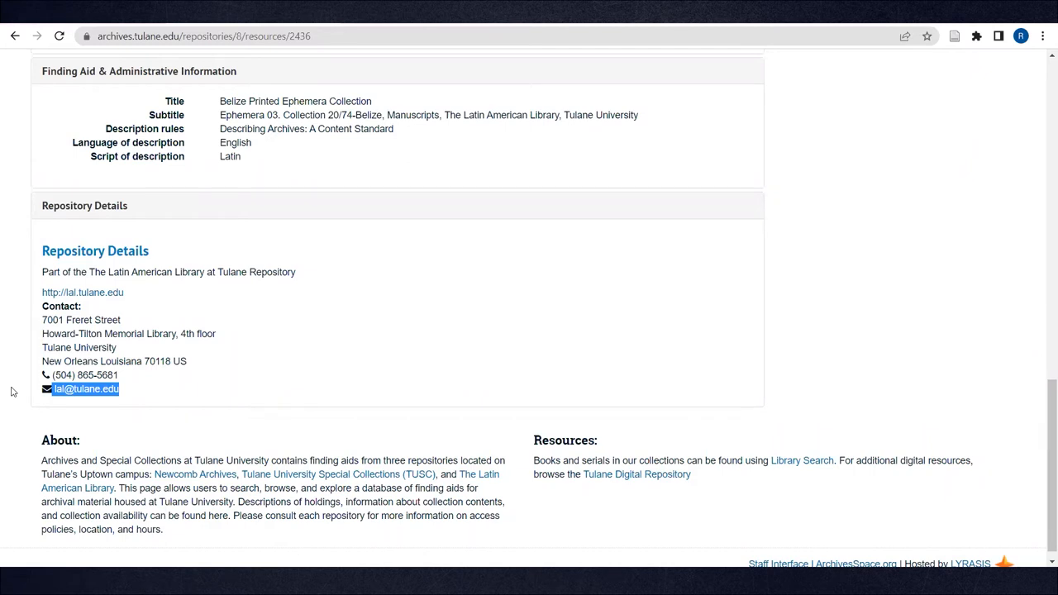
mouse_move(57, 382)
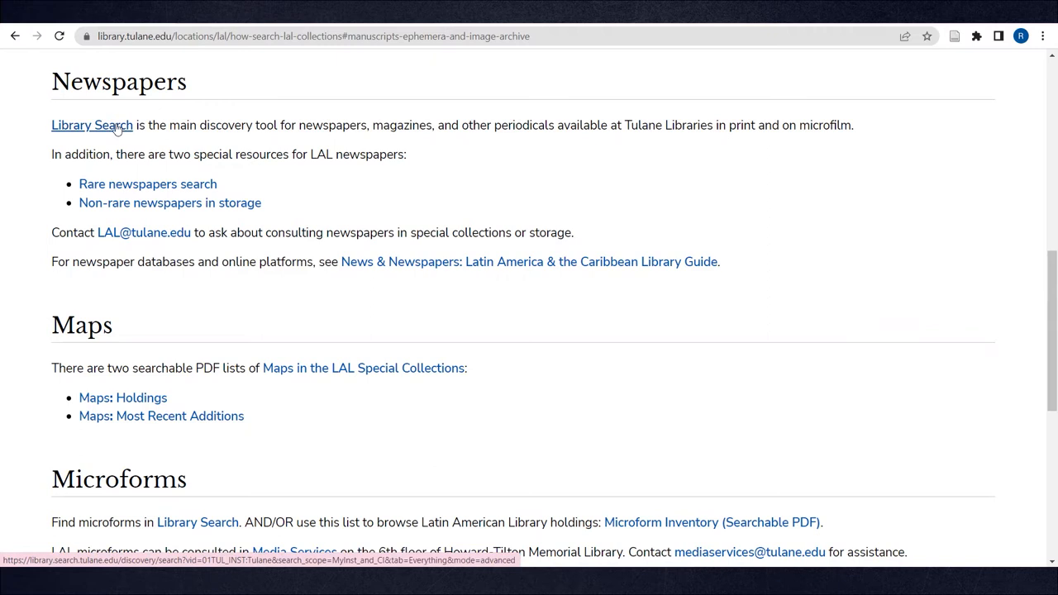
left_click(92, 125)
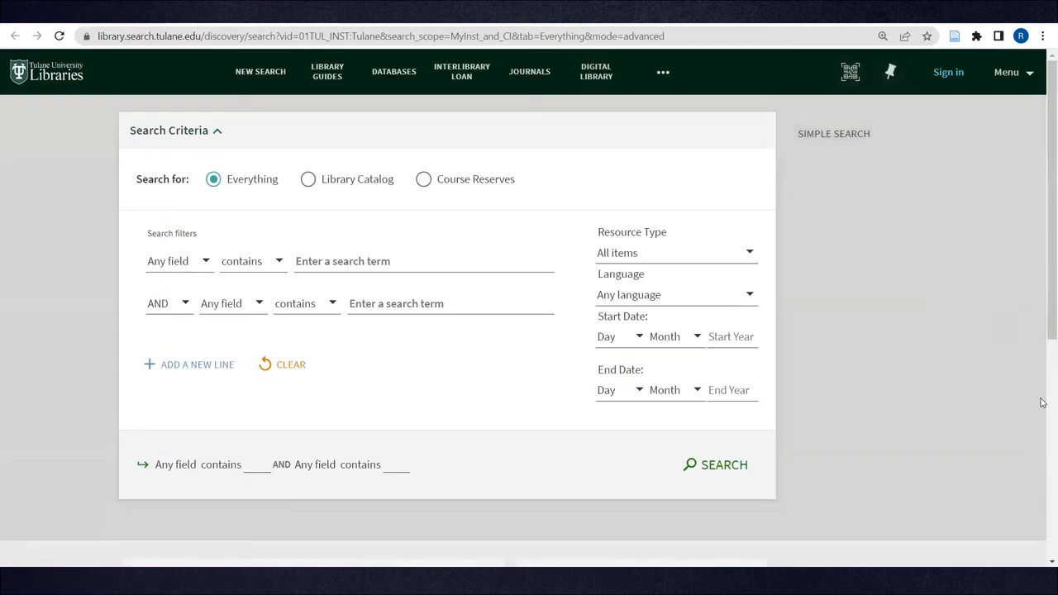
mouse_move(571, 273)
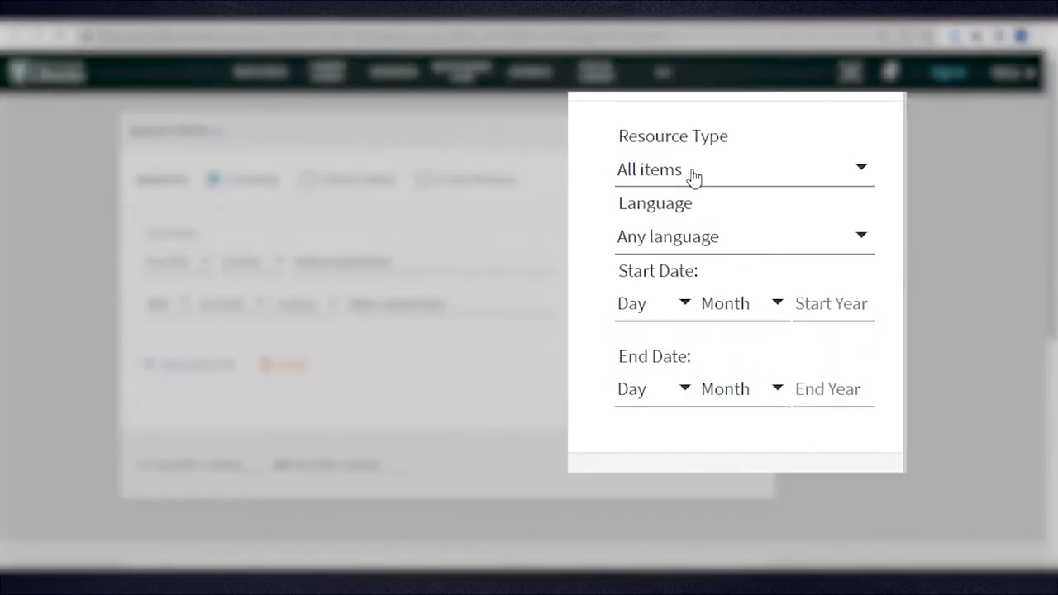
left_click(742, 169)
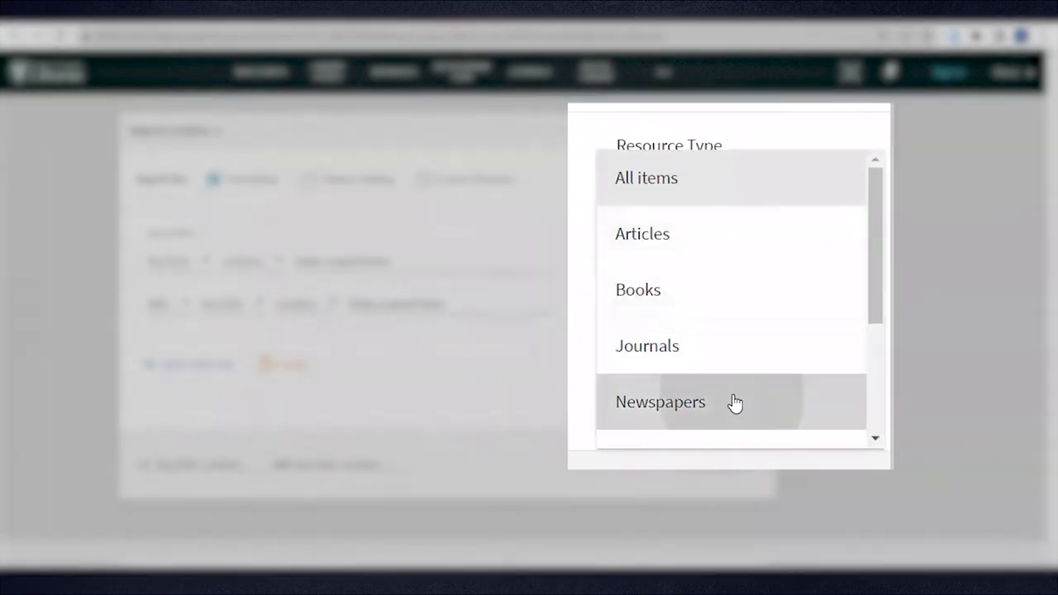
left_click(660, 401)
type("\"el sa")
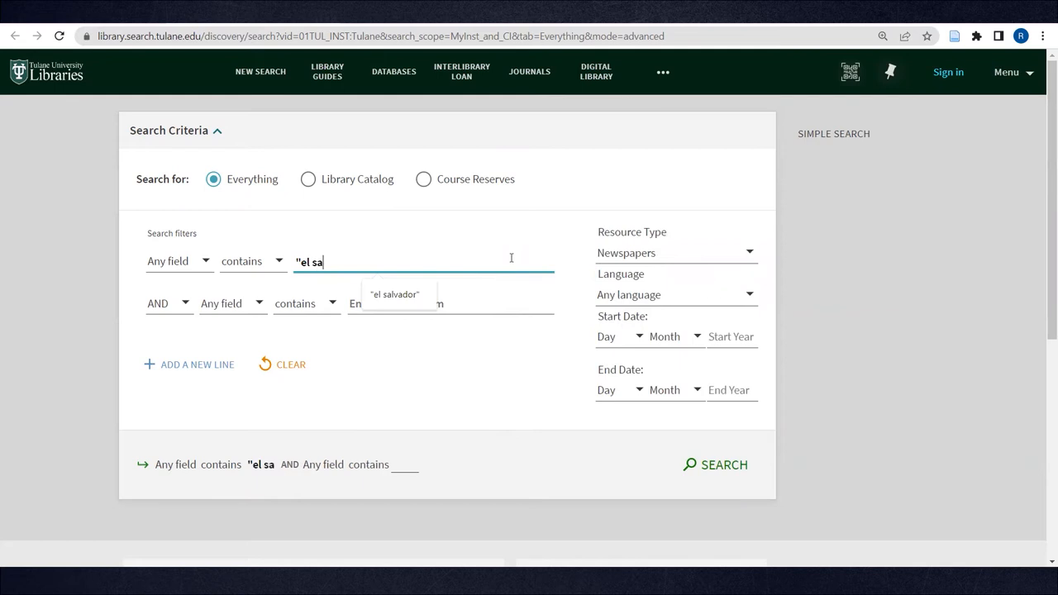
left_click(394, 294)
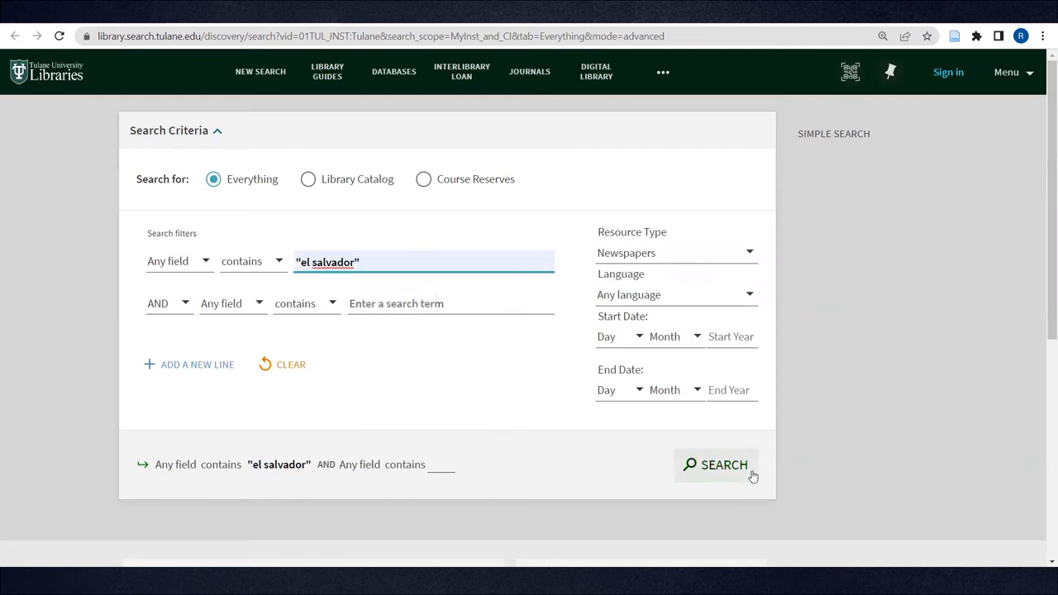
left_click(716, 464)
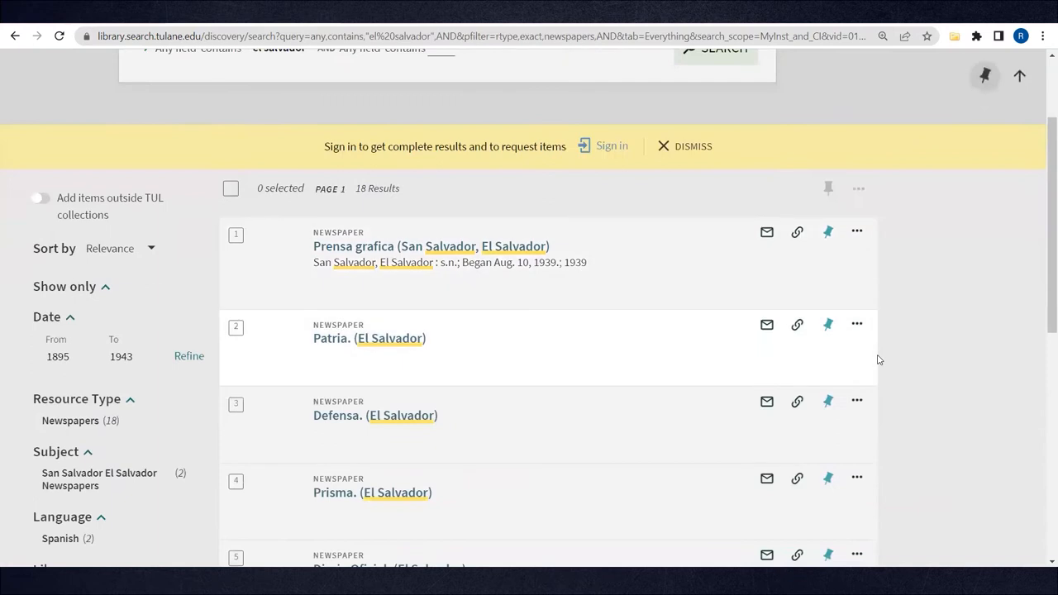
scroll("up", 3)
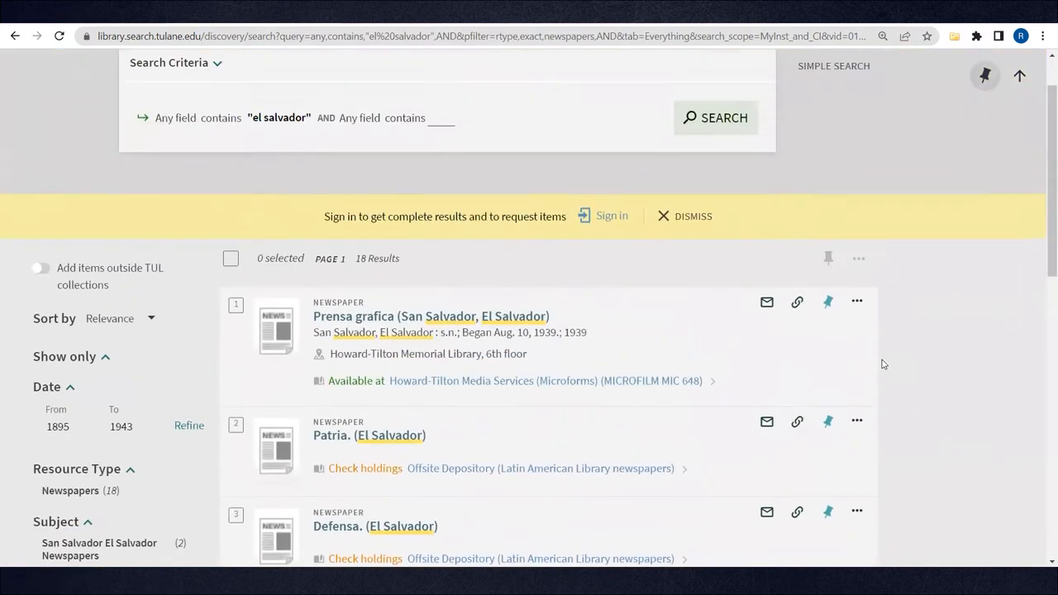
left_click(169, 62)
type("\"panama tri")
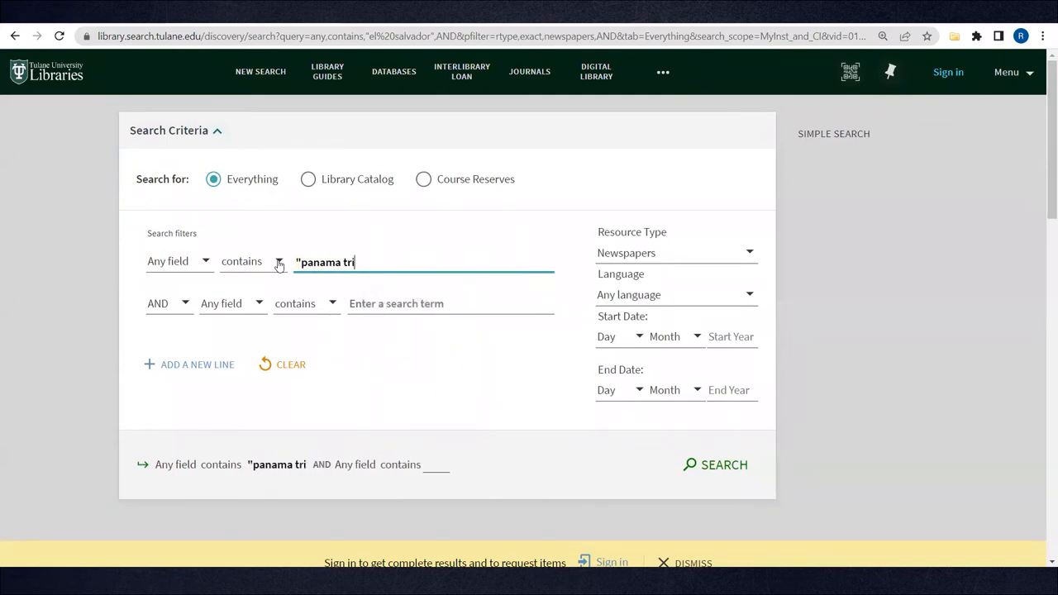
type("bune\"")
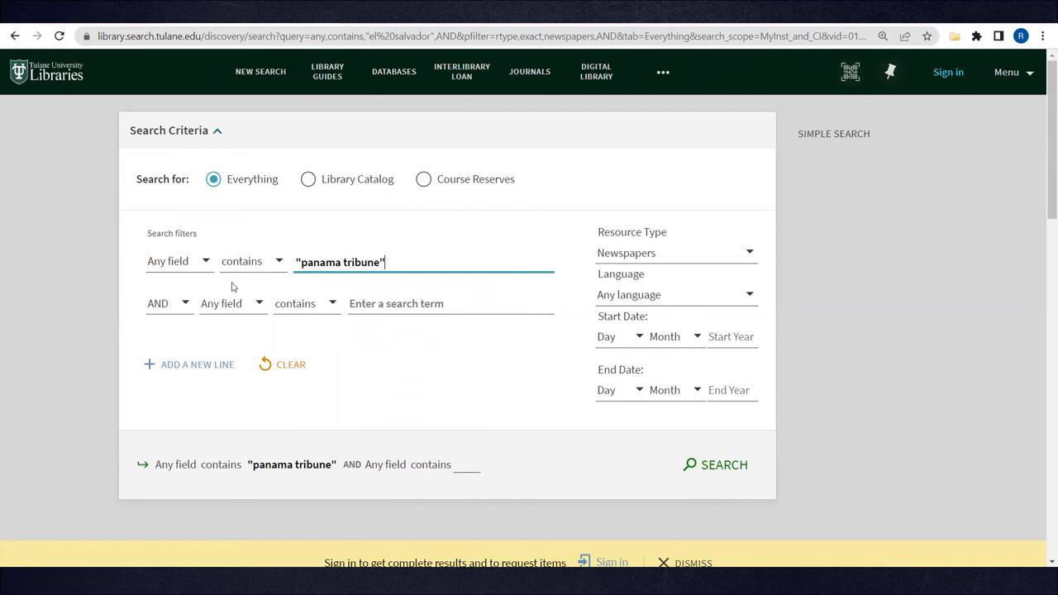
left_click(169, 261)
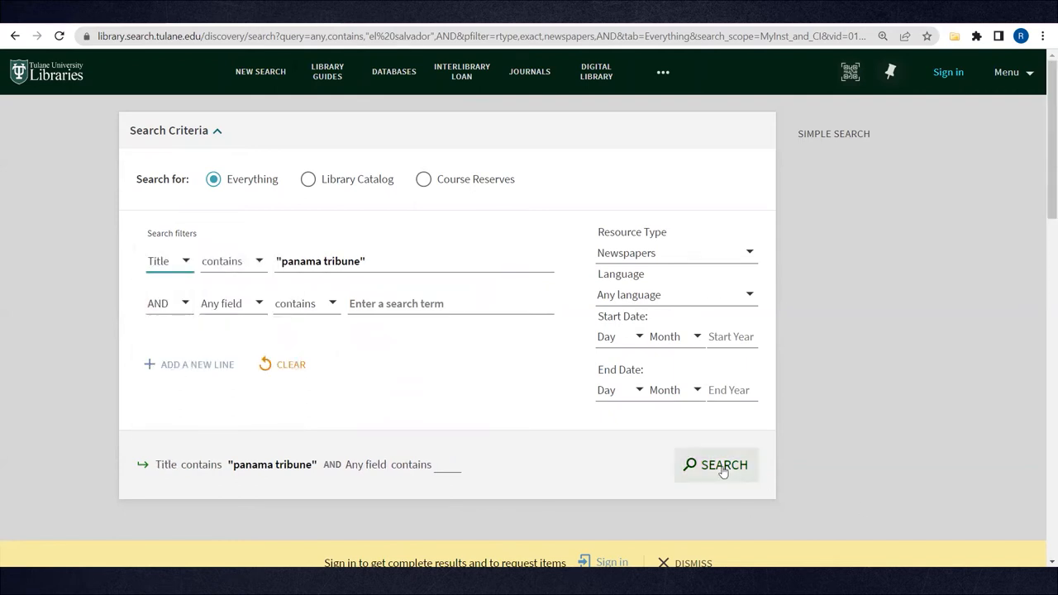
left_click(716, 464)
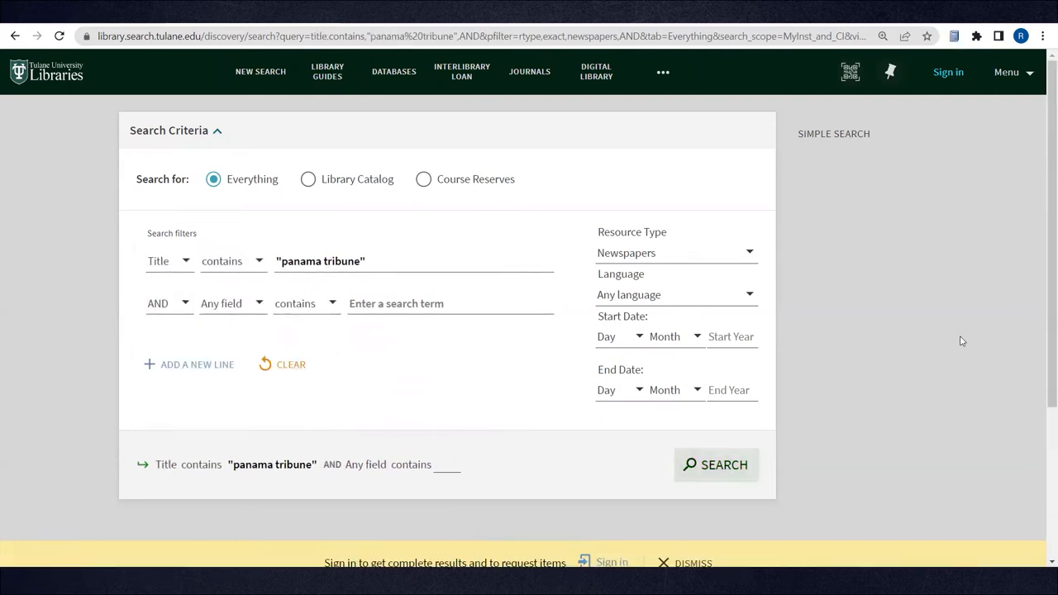
left_click(716, 465)
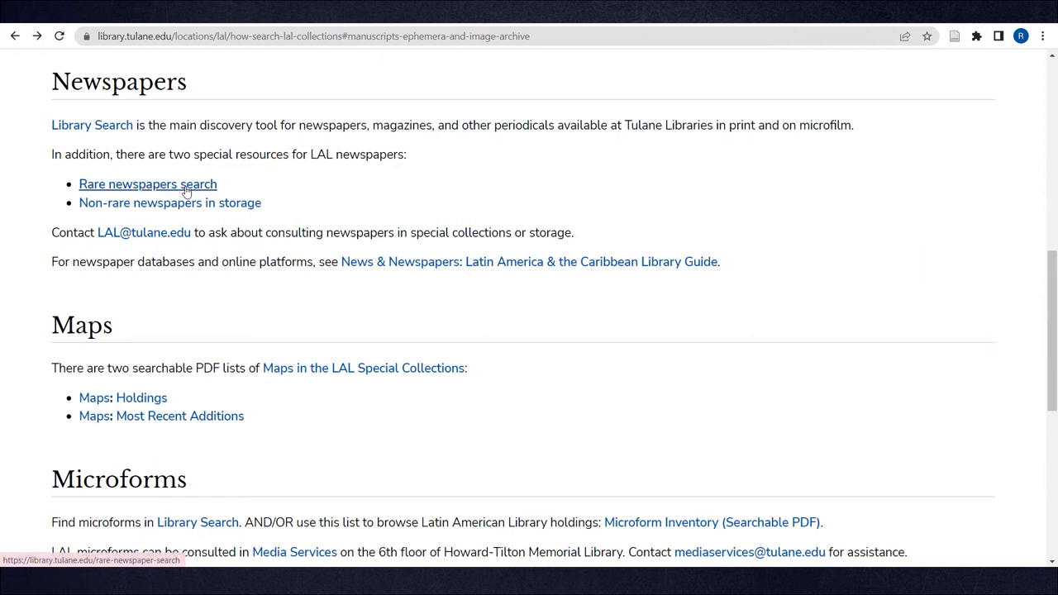
left_click(147, 183)
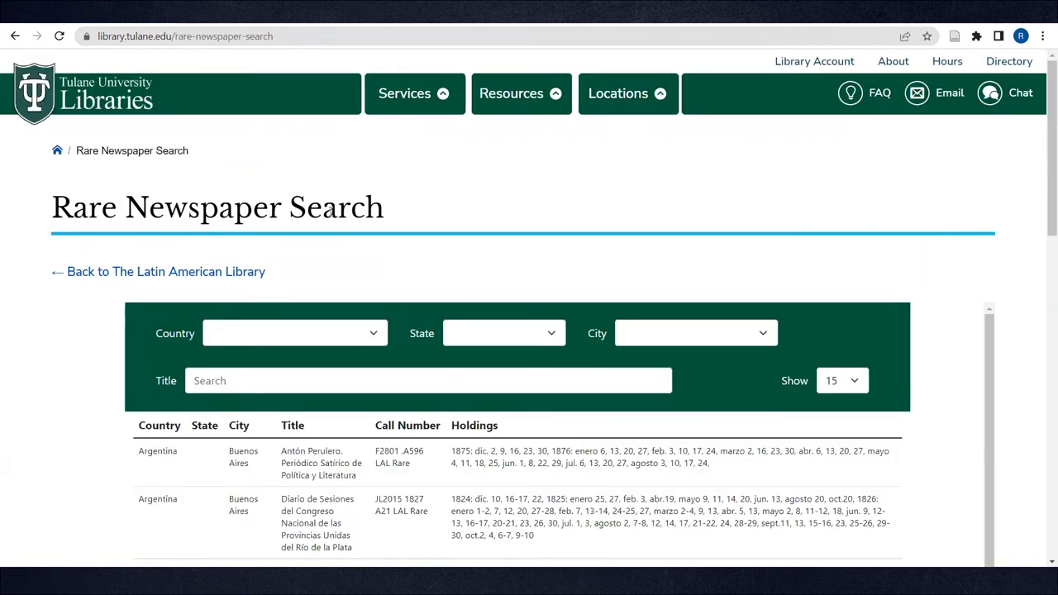
mouse_move(360, 298)
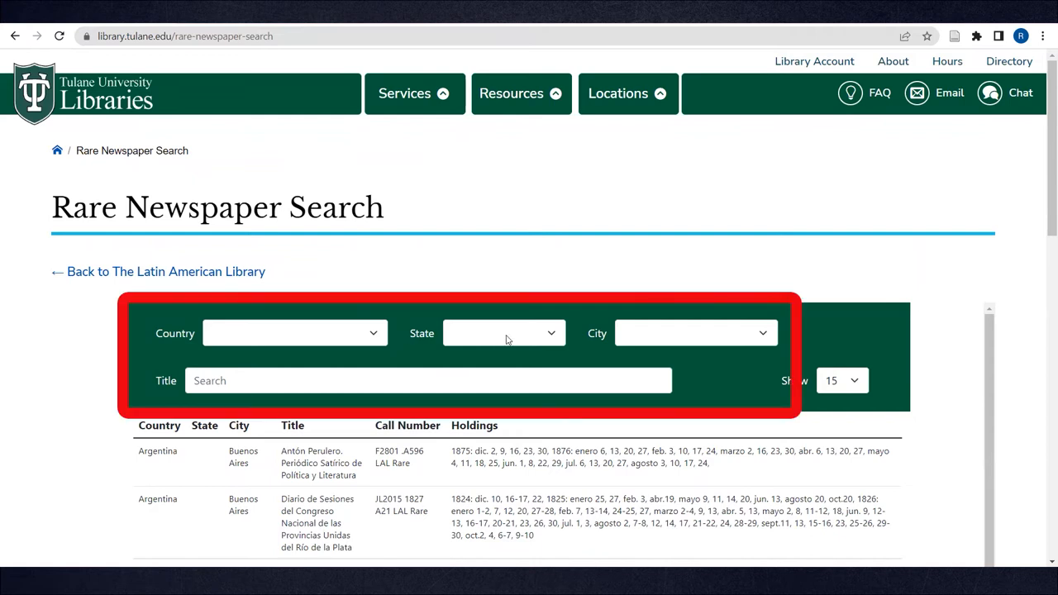
mouse_move(613, 380)
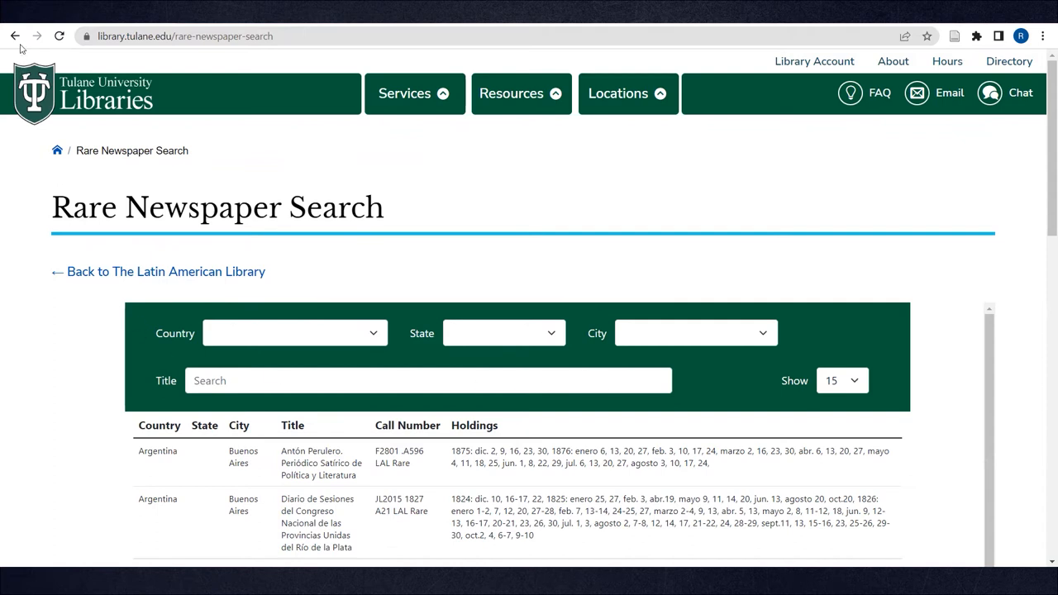
left_click(14, 36)
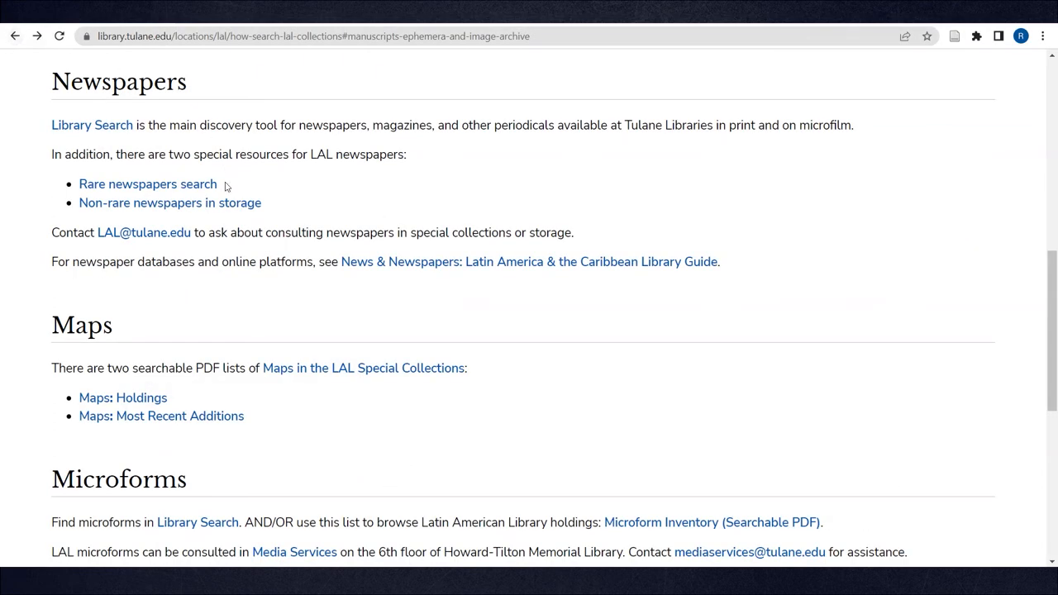
mouse_move(170, 202)
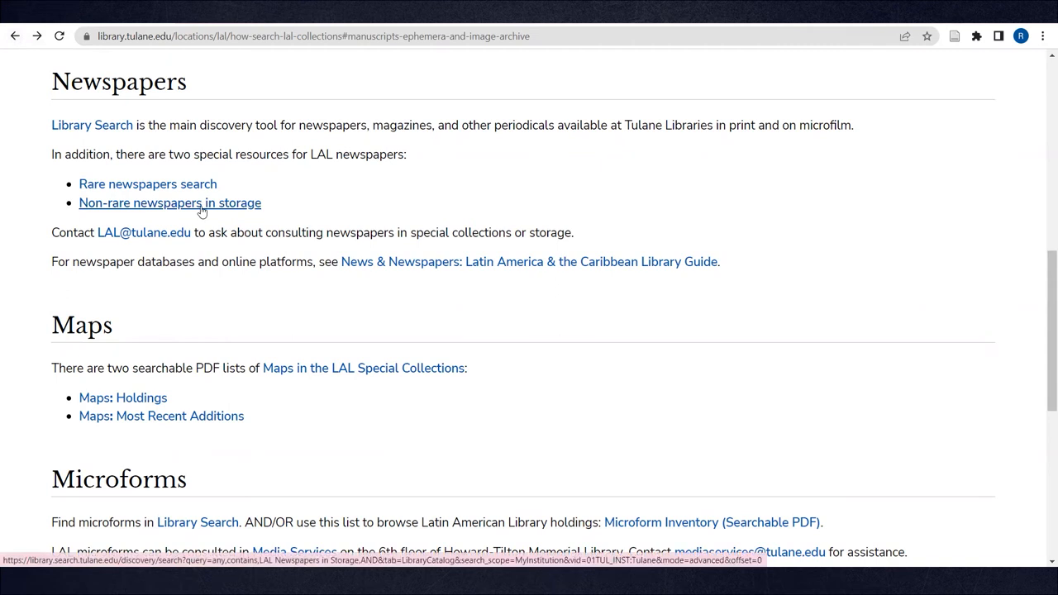
Step: List the LAL Newspapers in Storage in Library Search, giving 215 results
left_click(169, 203)
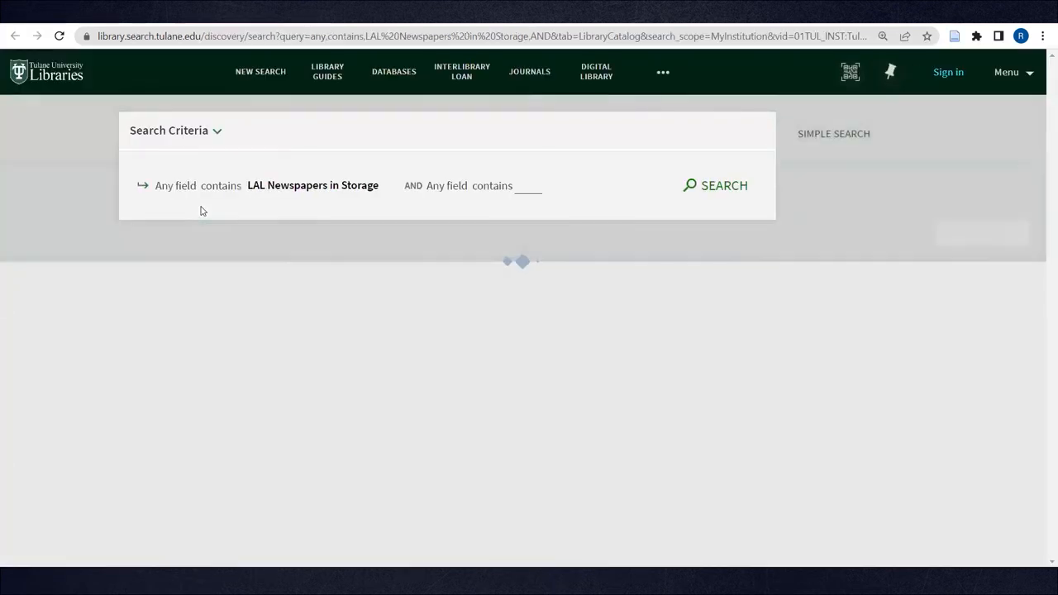
left_click(714, 185)
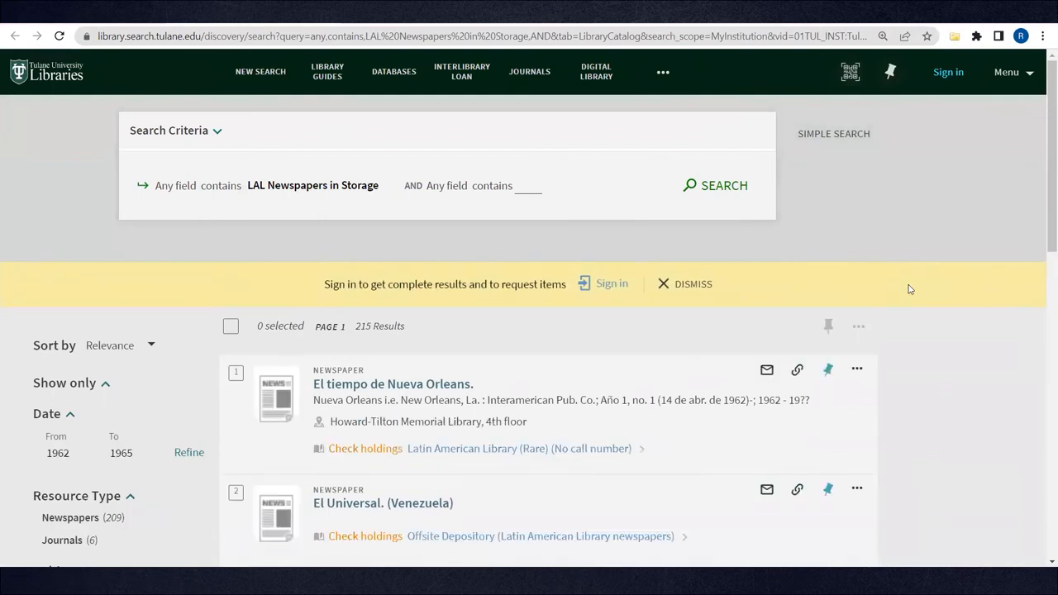
scroll("down", 3)
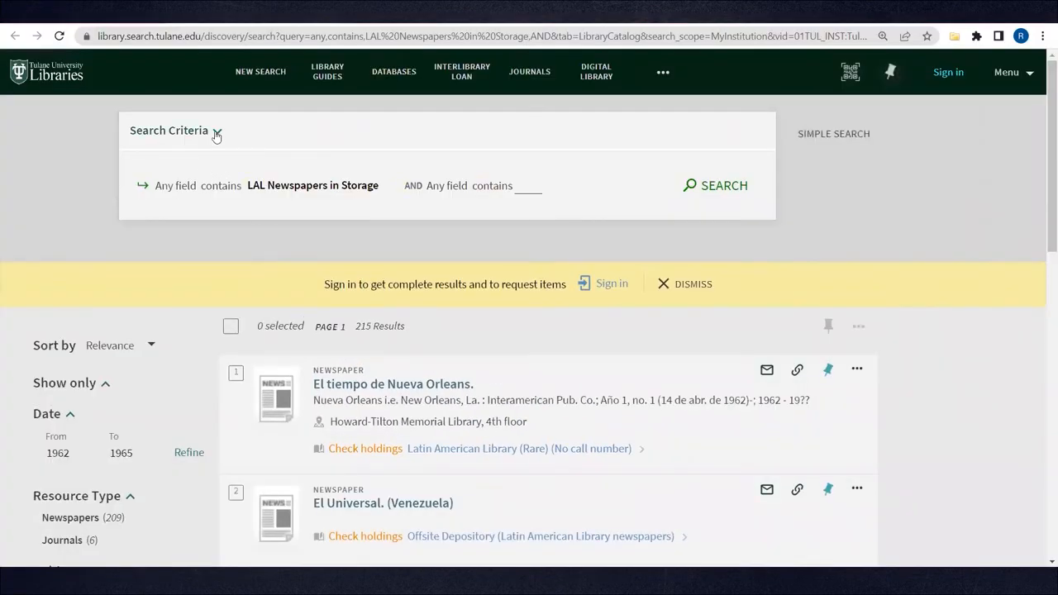
Step: Add peru as a second search term and rerun the newspapers search
left_click(217, 132)
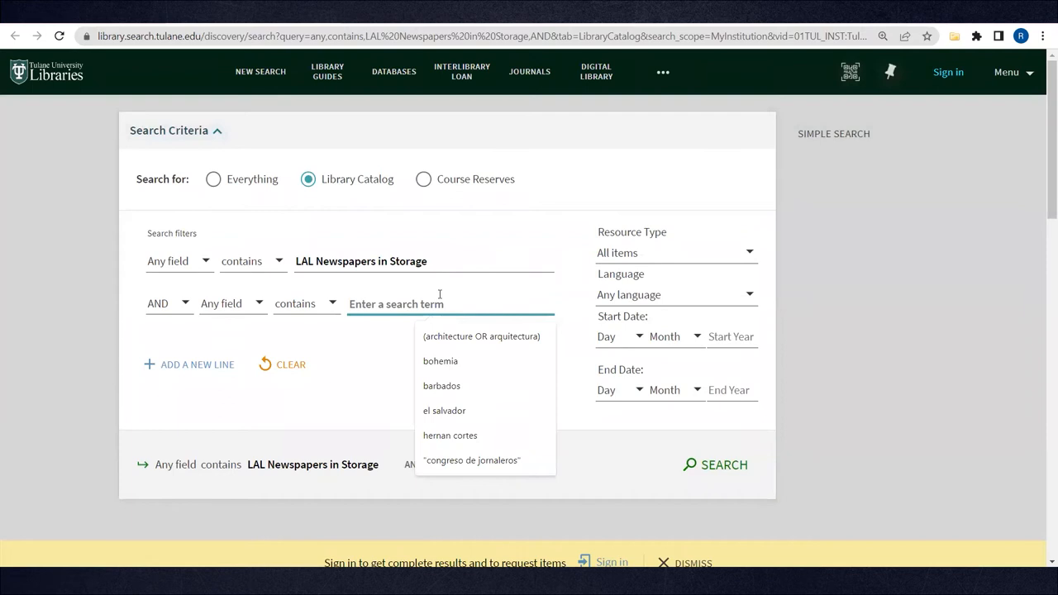
type("peru")
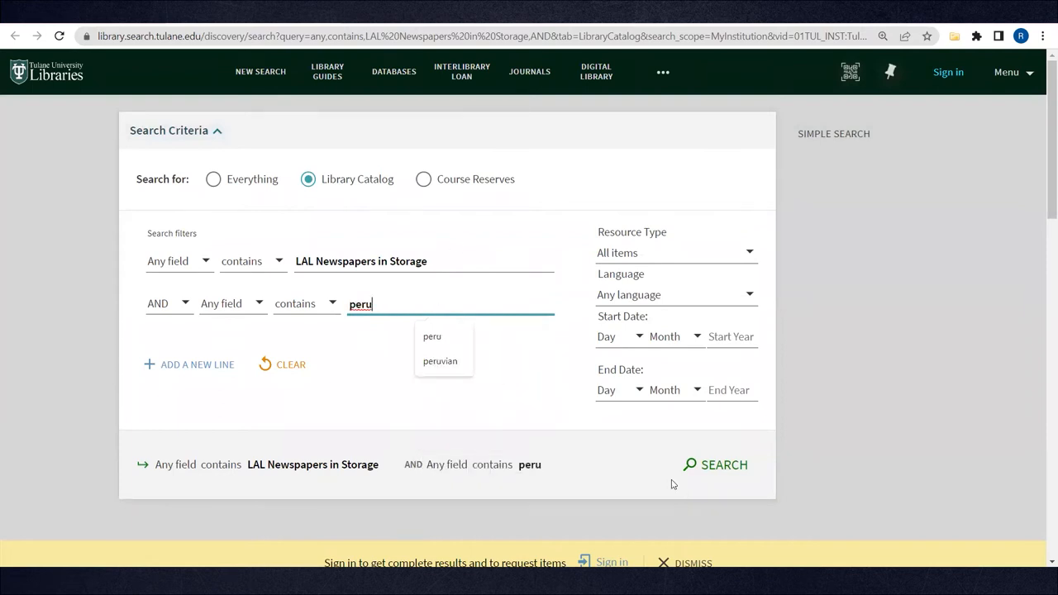
left_click(715, 464)
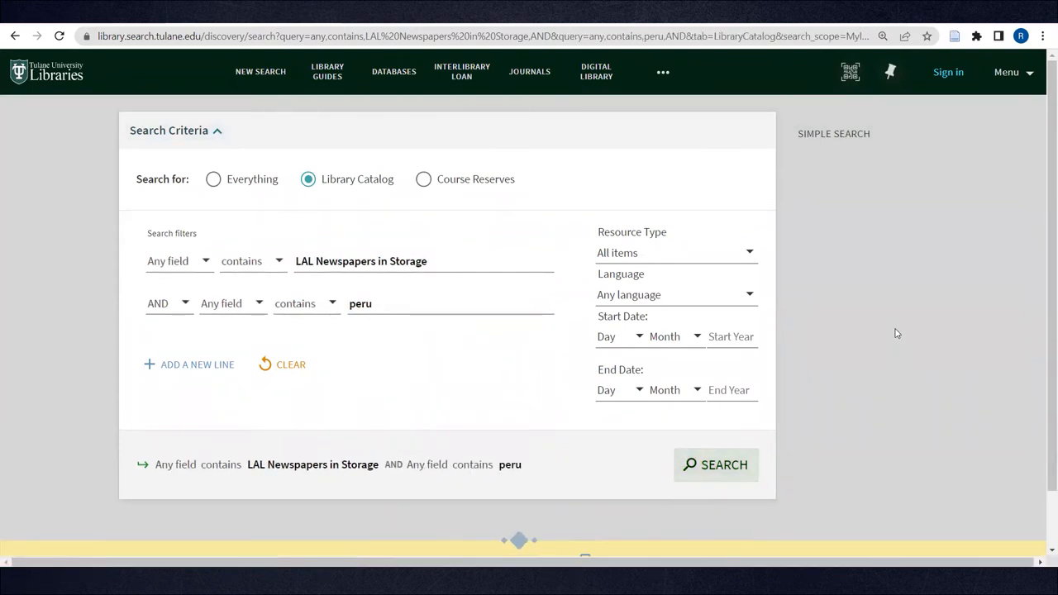
left_click(715, 465)
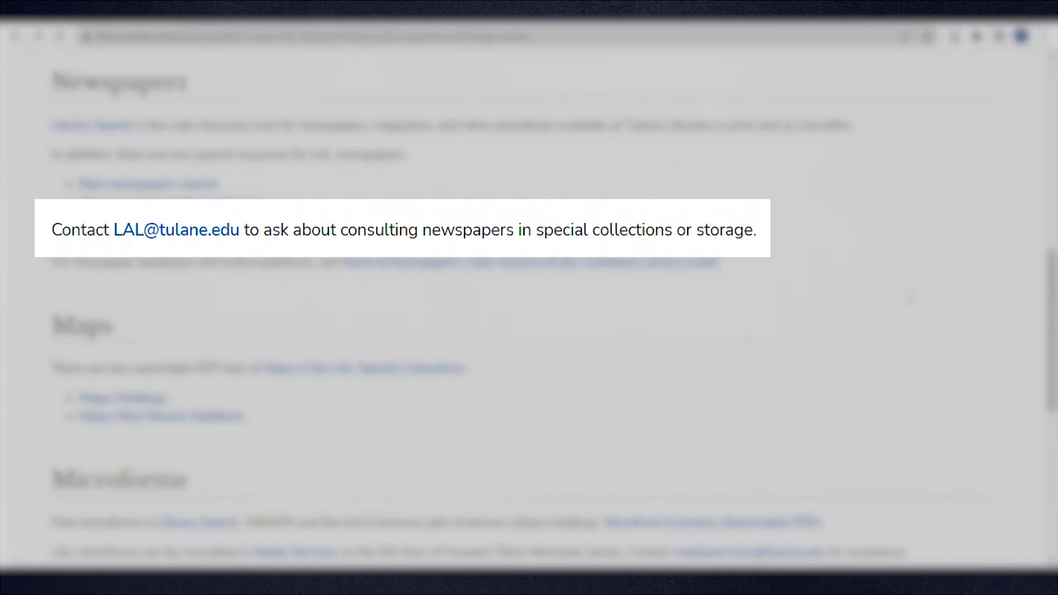
Step: Scroll to the guide's Maps section and open the Maps: Holdings PDF
scroll("down", 3)
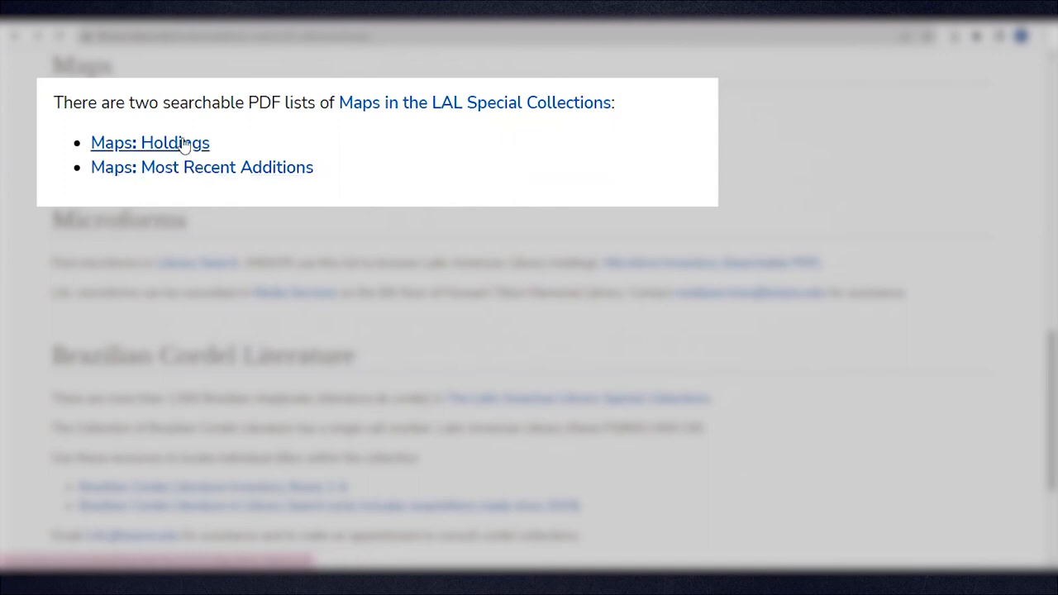
left_click(149, 142)
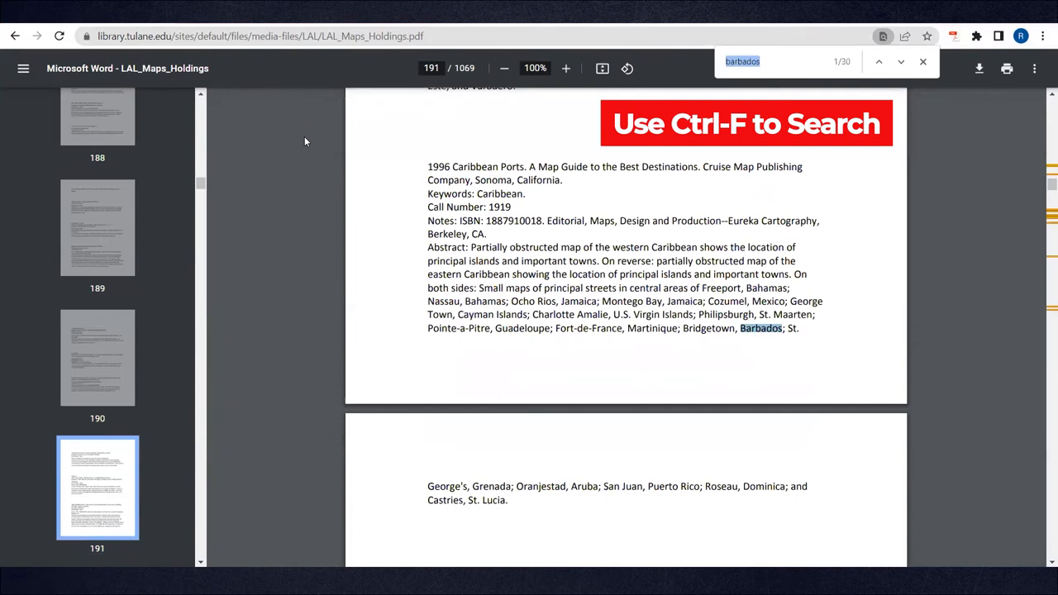
Step: Advance to the second of 30 Barbados matches, then return to the LAL guide
left_click(900, 61)
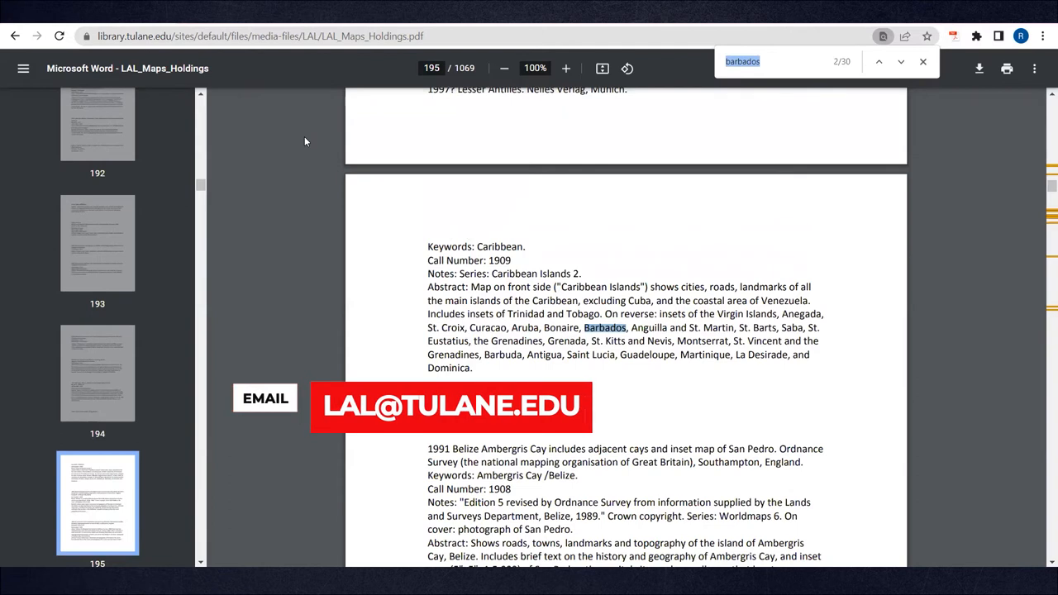
mouse_move(893, 311)
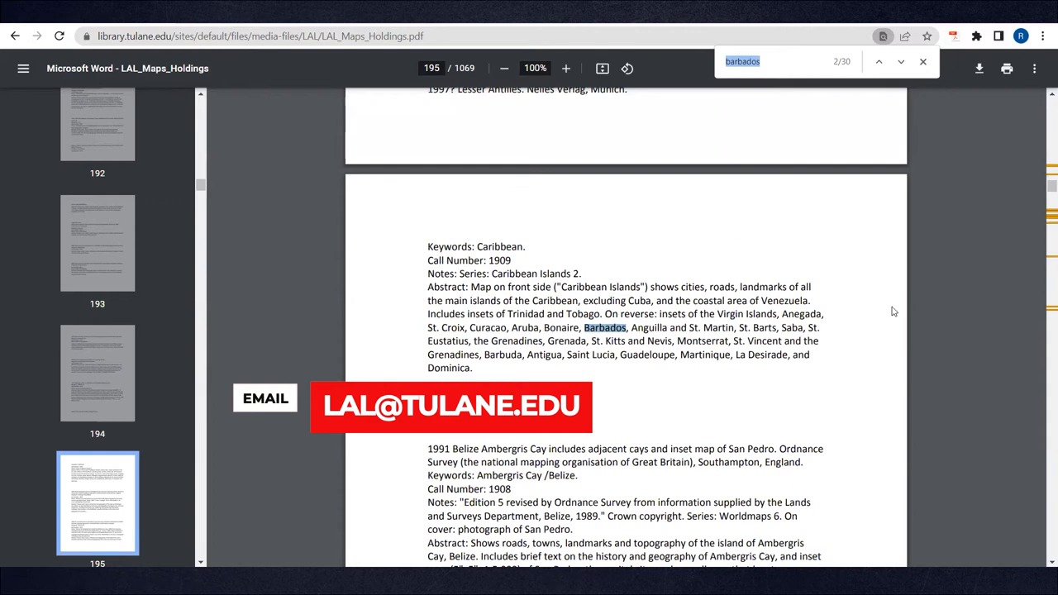
left_click(14, 36)
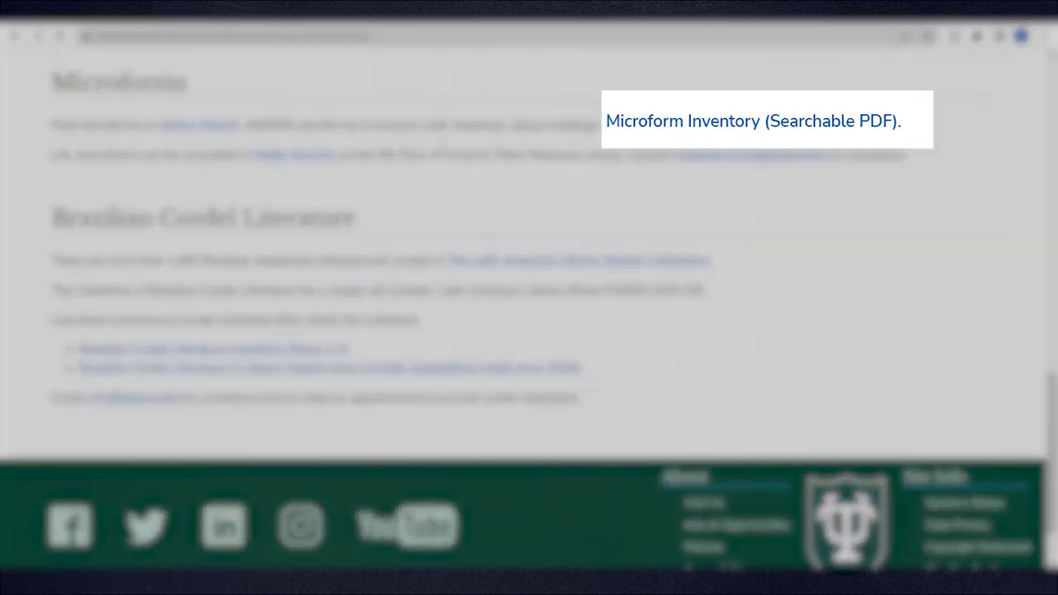
left_click(751, 120)
type("brazil")
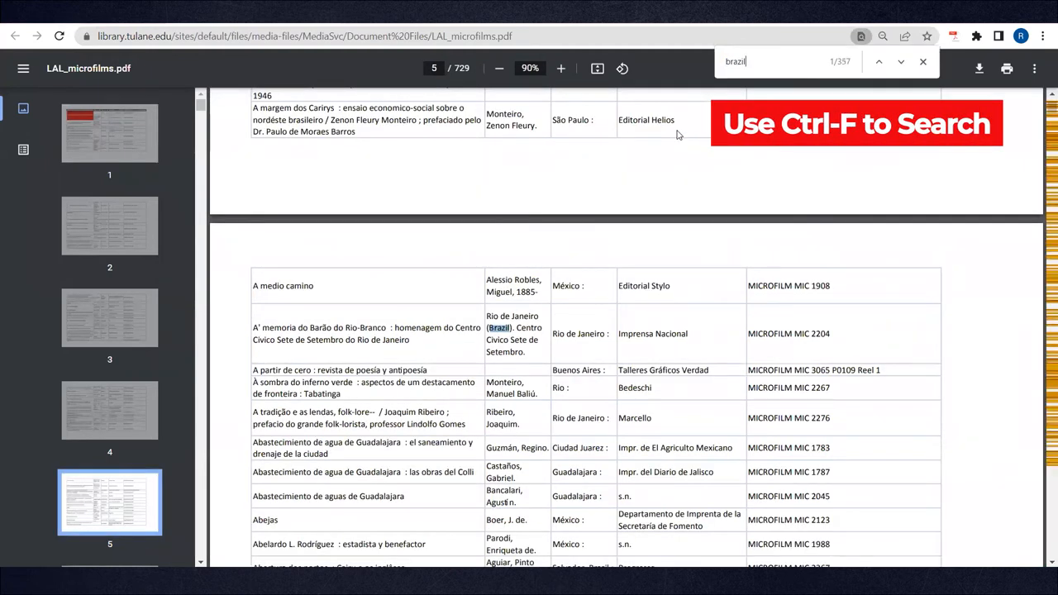
left_click(879, 61)
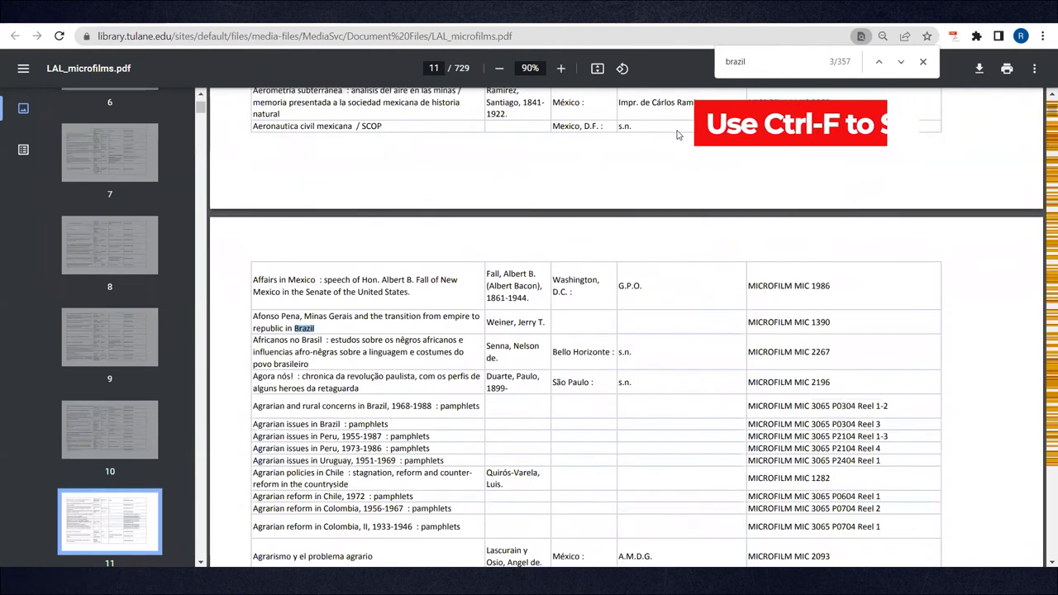
left_click(14, 36)
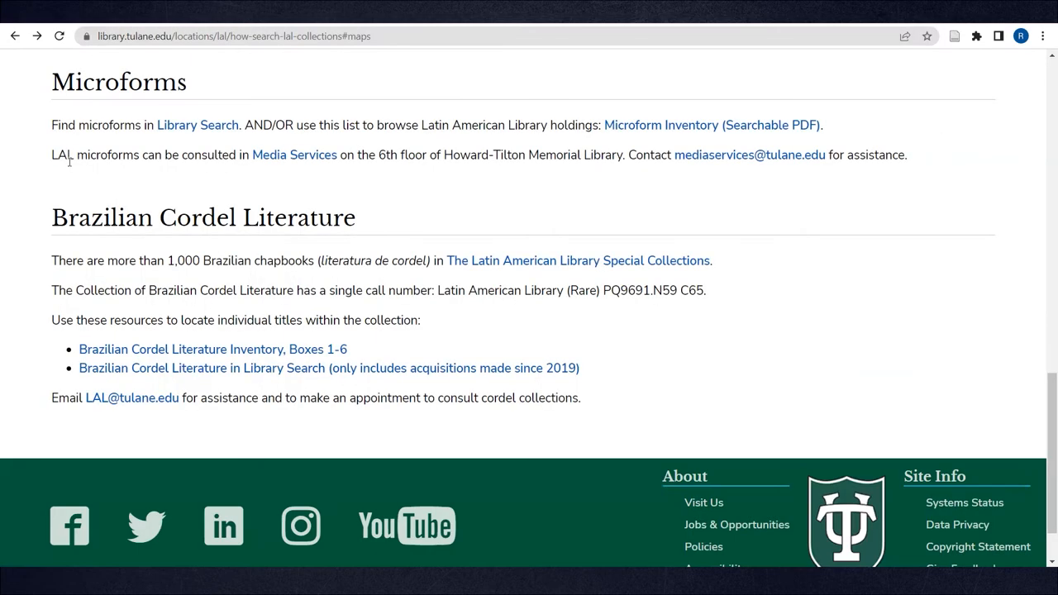
mouse_move(293, 170)
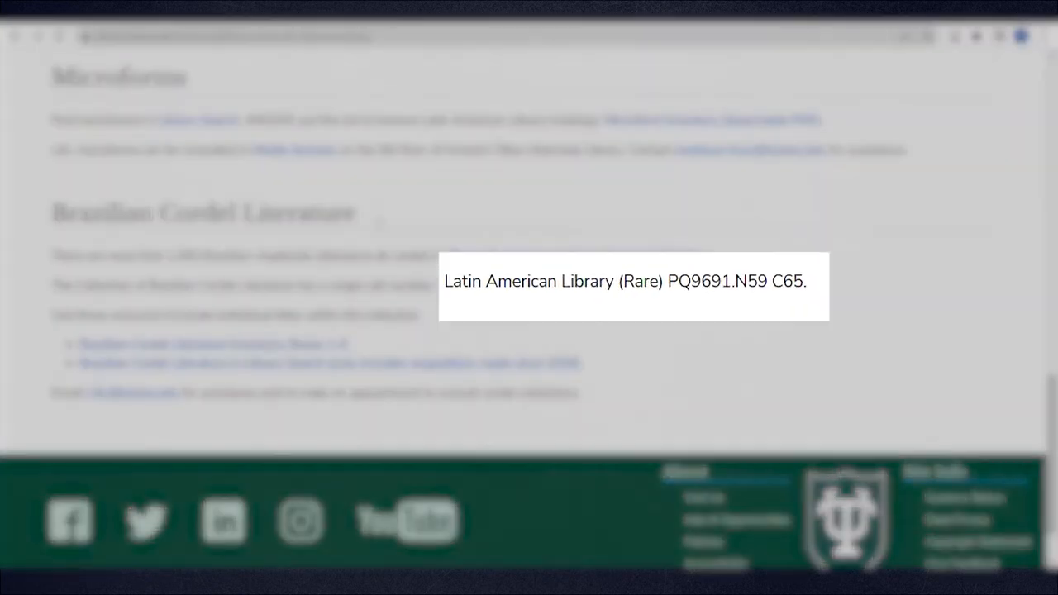
Step: Select the cordel call number, then download and open the Brazilian Cordel Literature Inventory, Boxes 1-6
left_click_drag(444, 281, 673, 281)
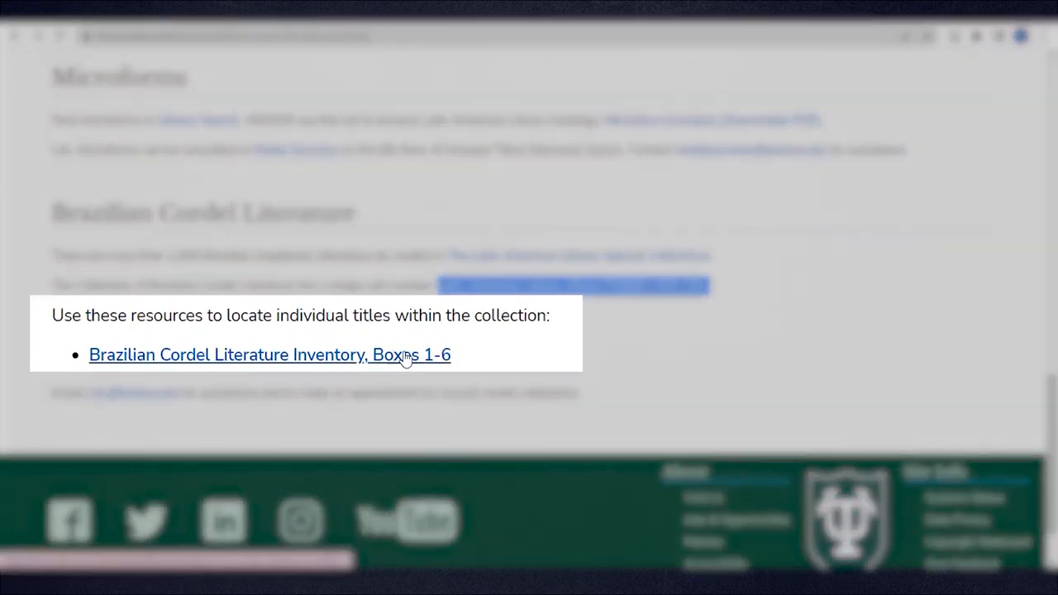
left_click(269, 355)
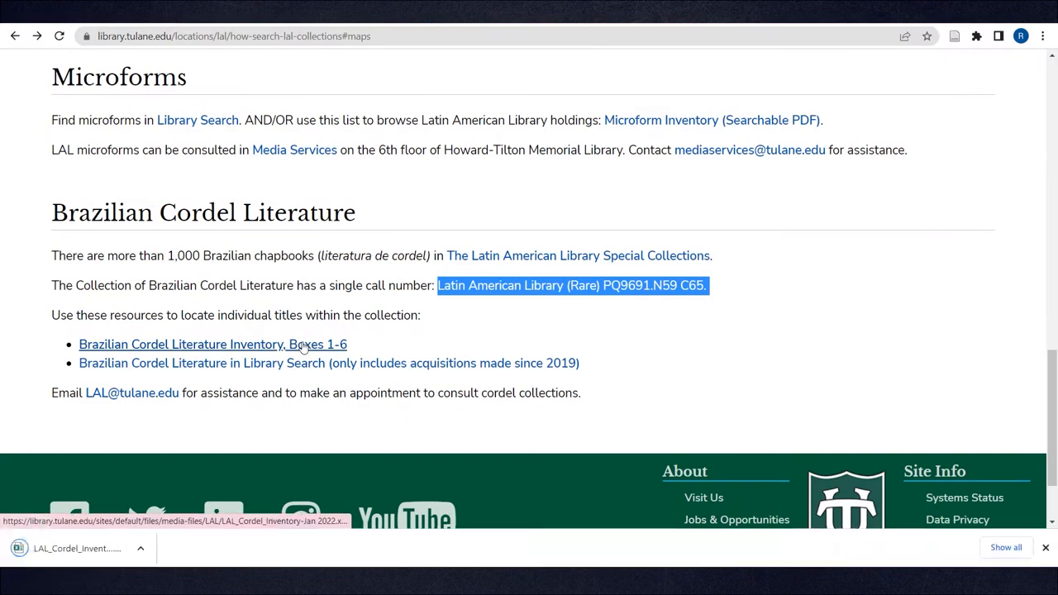
left_click(78, 548)
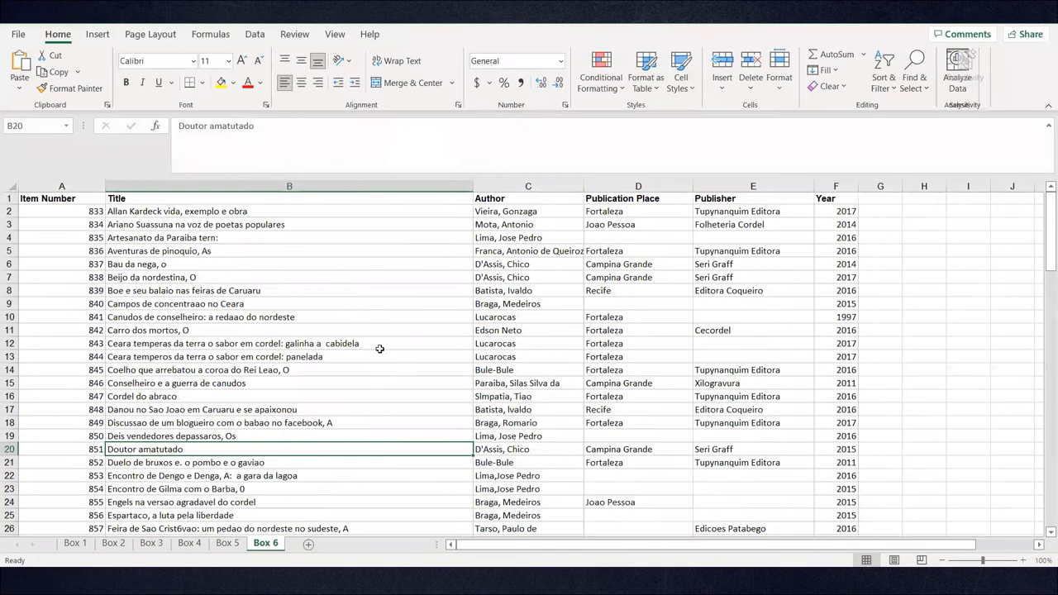
Step: Search the cordel inventory workbook for the word 'mulher' with Find (Ctrl+F)
key("ctrl+f")
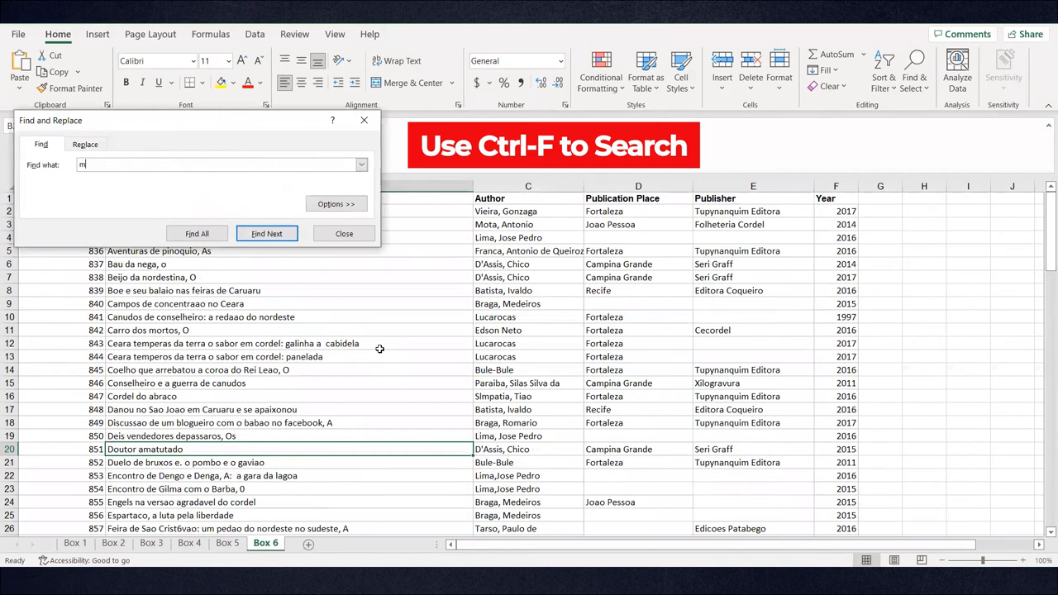
type("ulher")
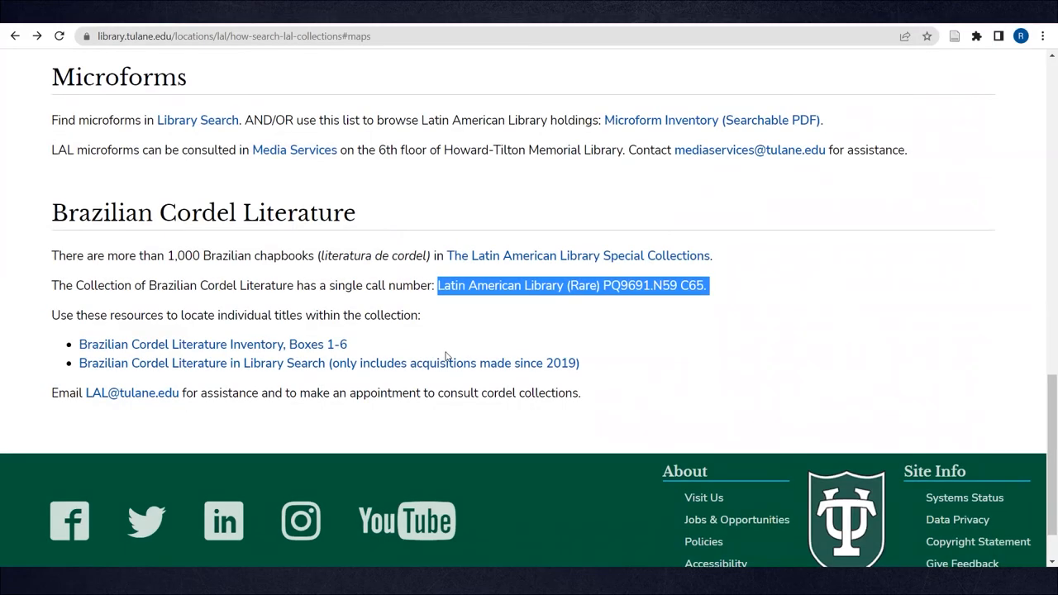
mouse_move(535, 364)
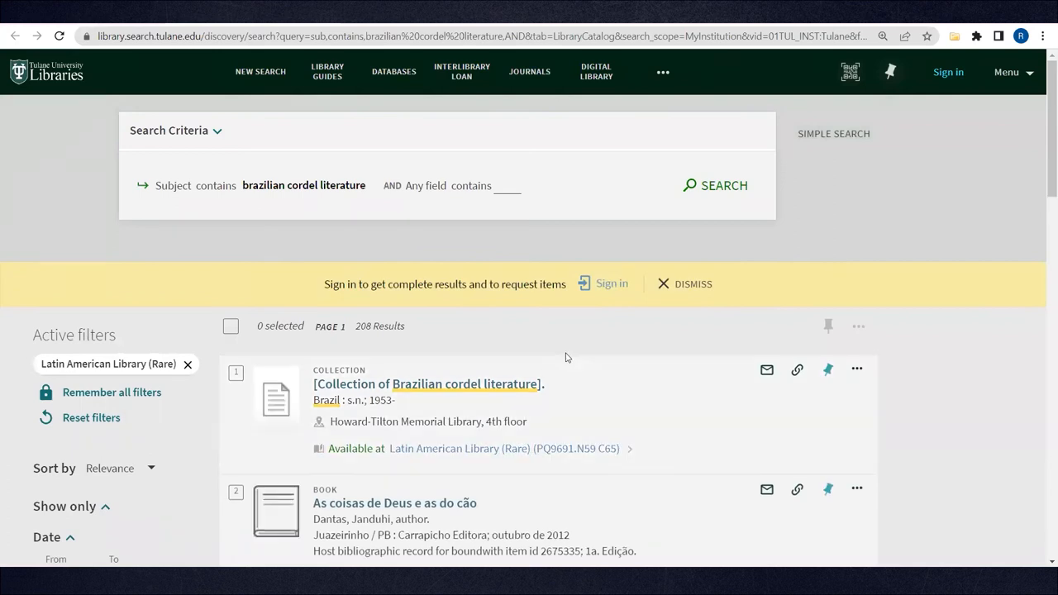
Step: Add "gay rights" to the Brazilian cordel literature subject search and review the five resulting books
left_click(176, 129)
type("\"gay rights\"")
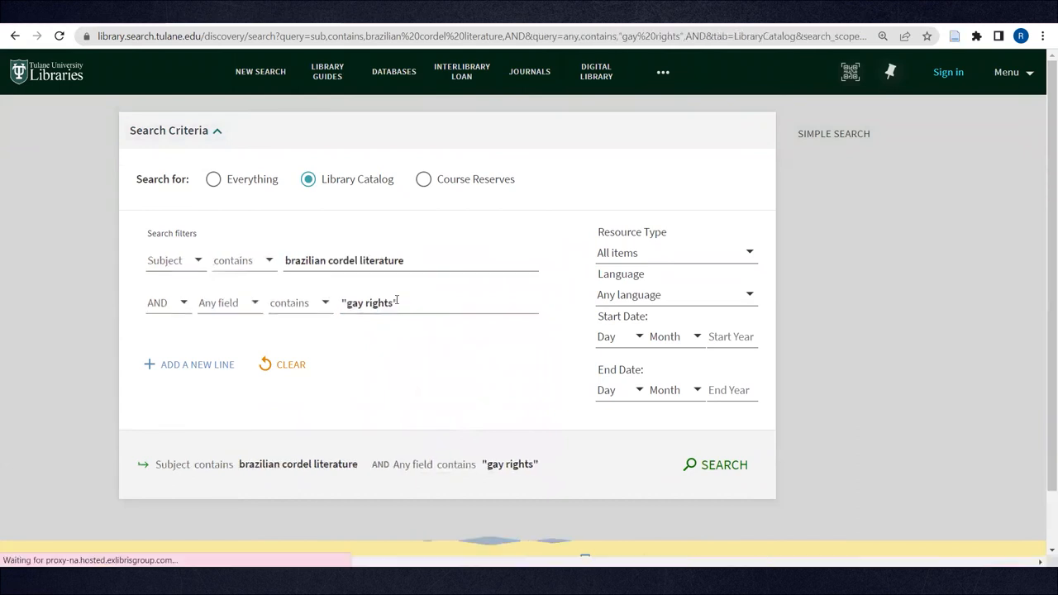
left_click(715, 464)
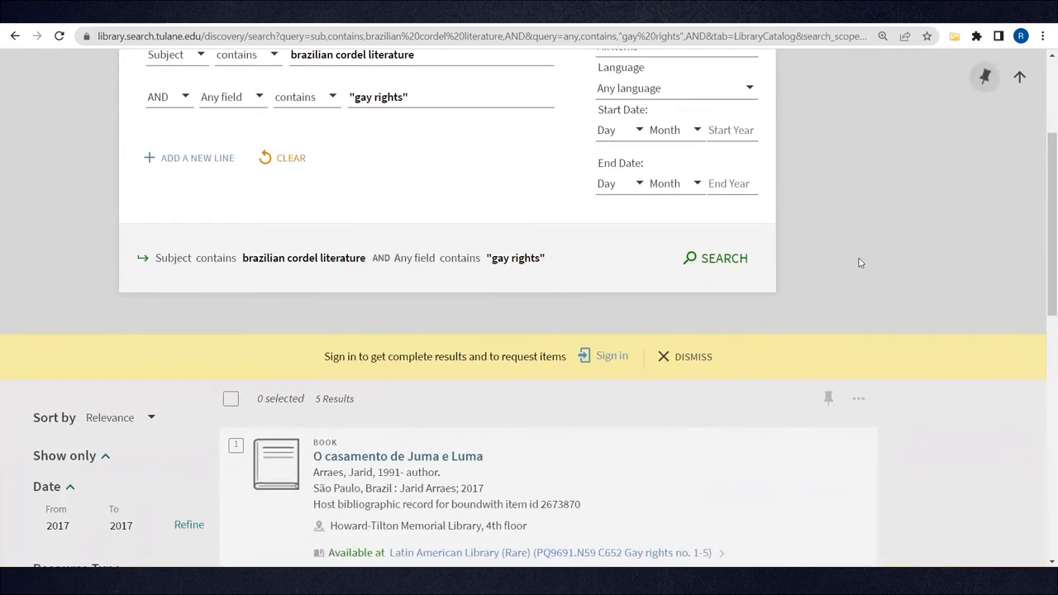
scroll("down", 3)
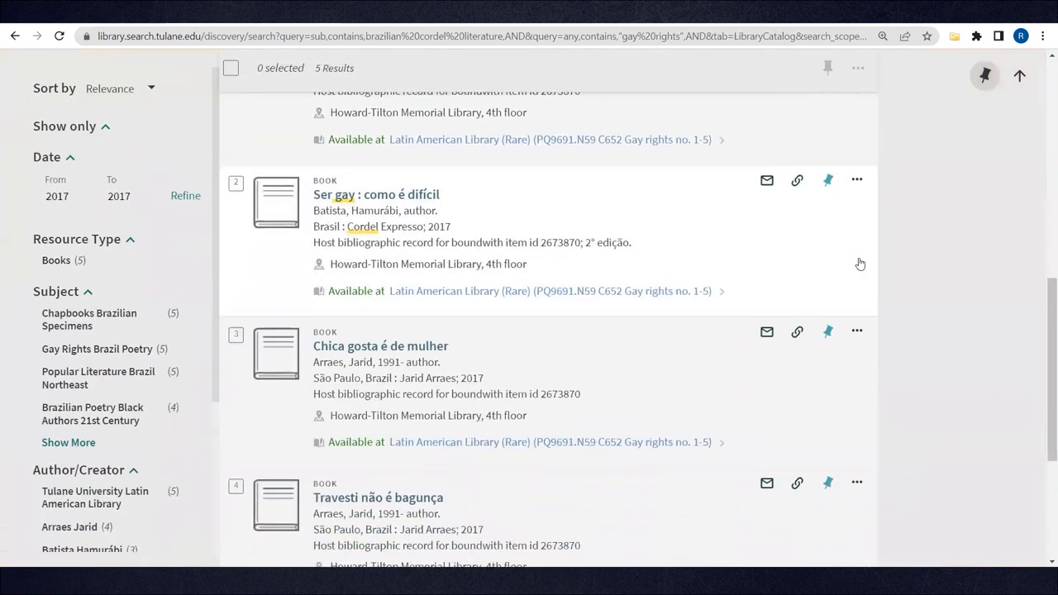